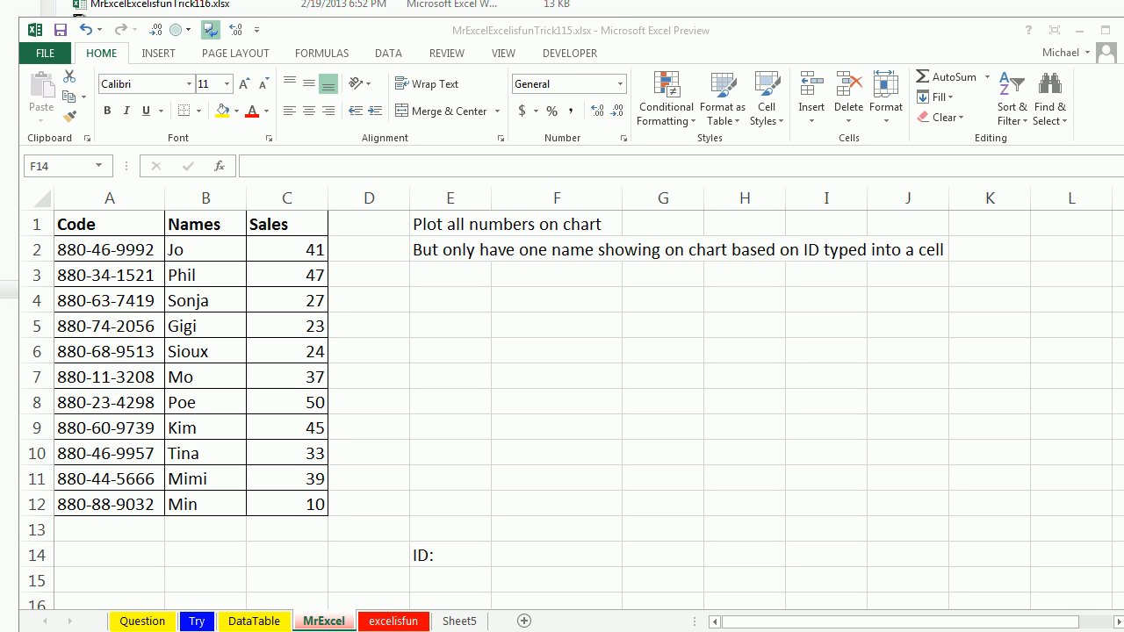
pyautogui.moveTo(449, 266)
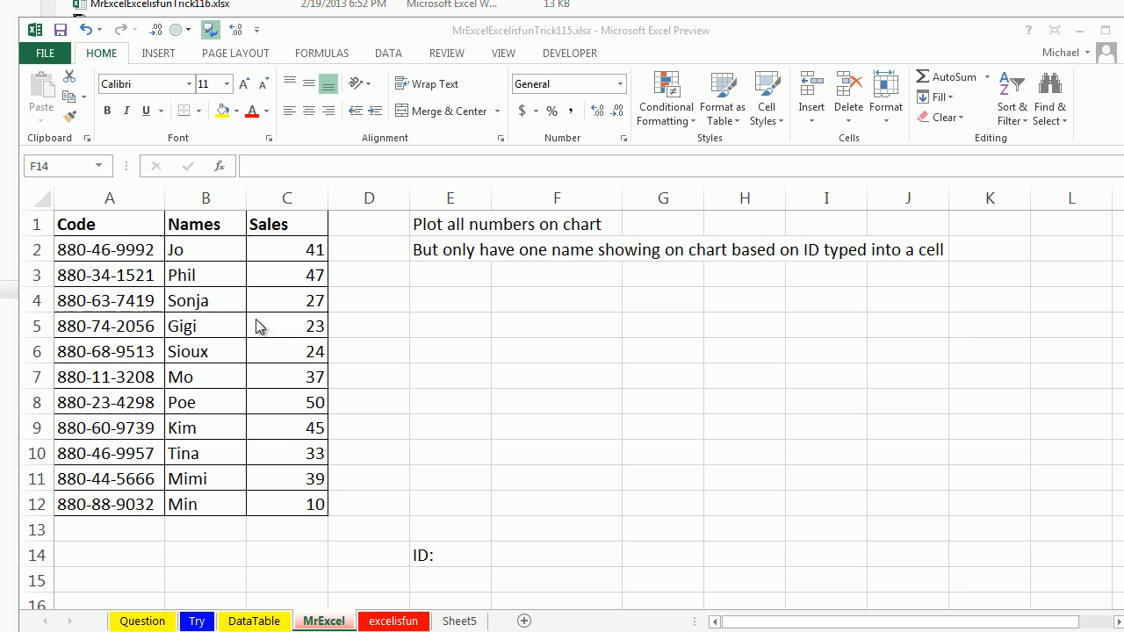
pyautogui.moveTo(217, 270)
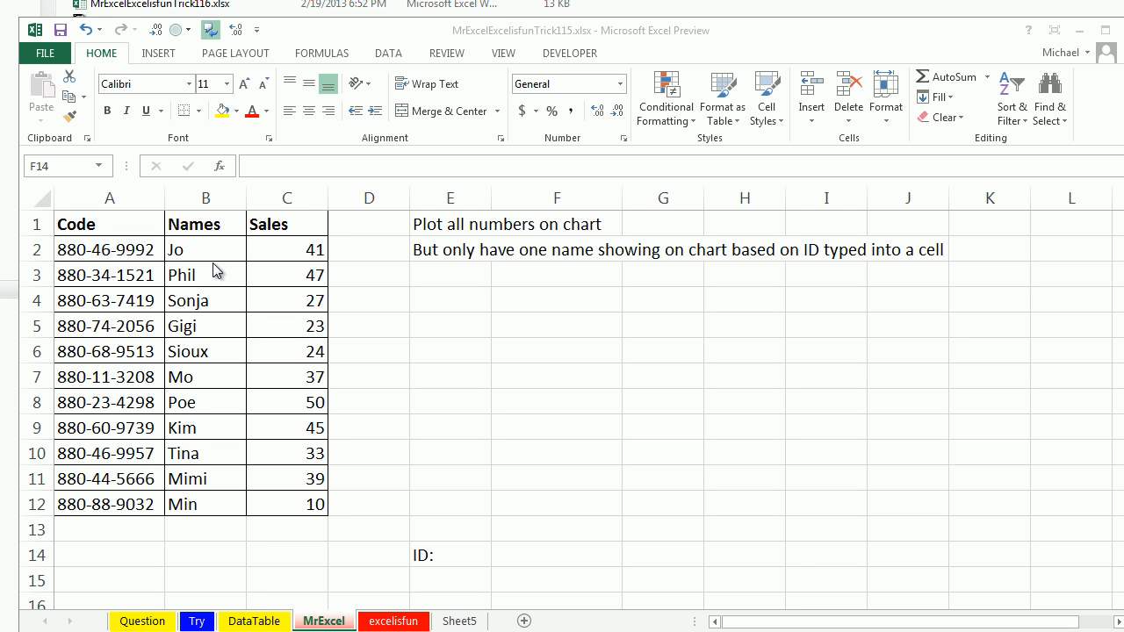
pyautogui.moveTo(595, 424)
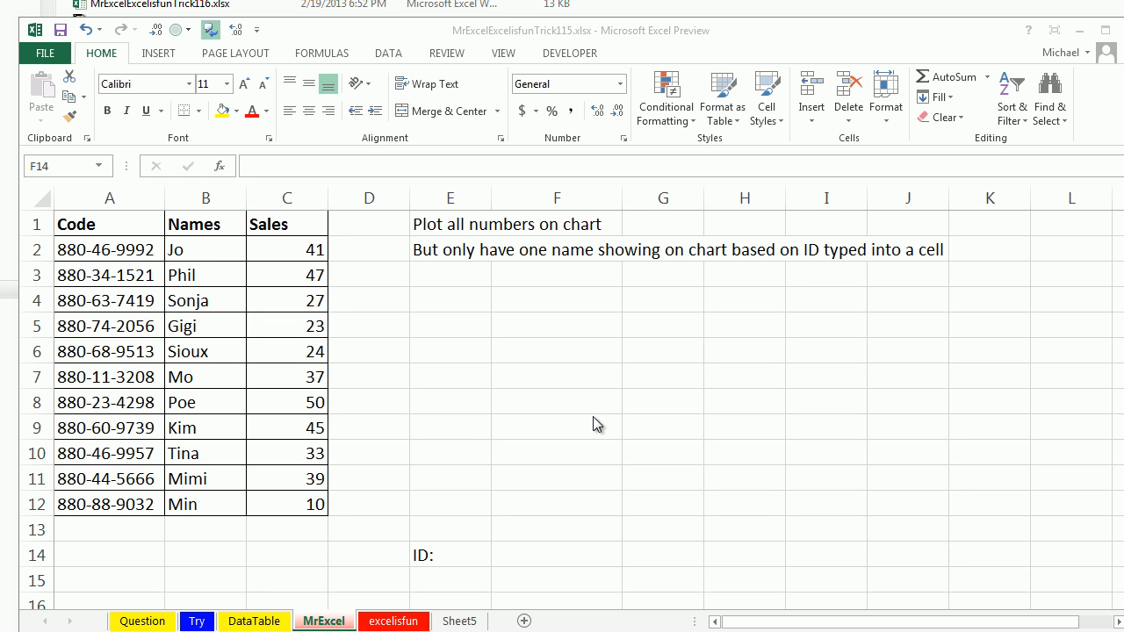
pyautogui.click(555, 555)
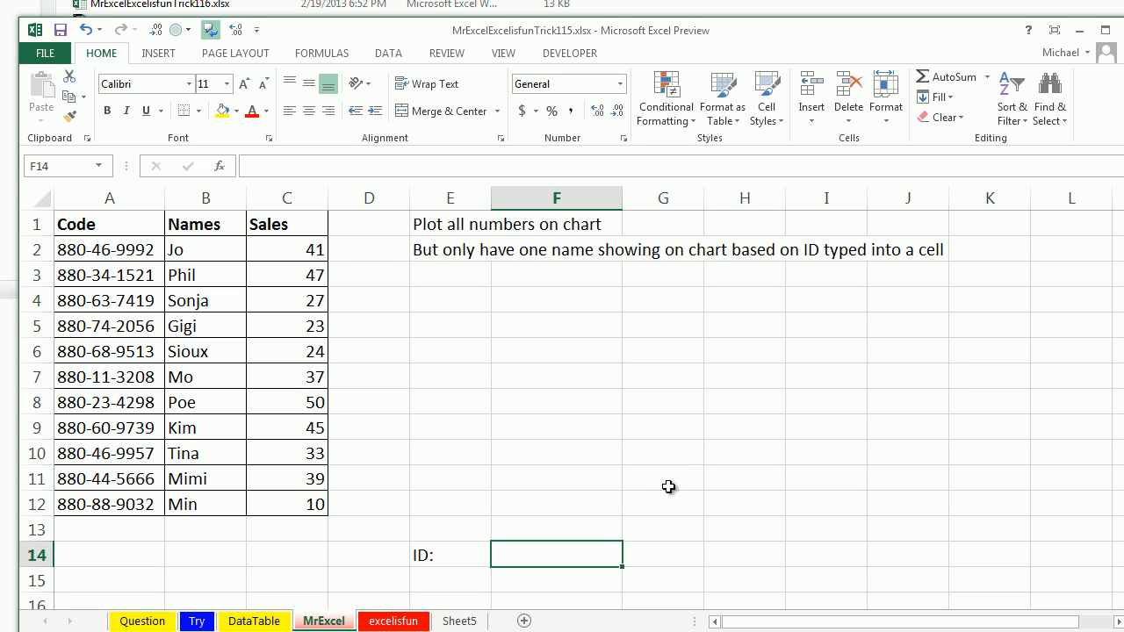
pyautogui.moveTo(112, 238)
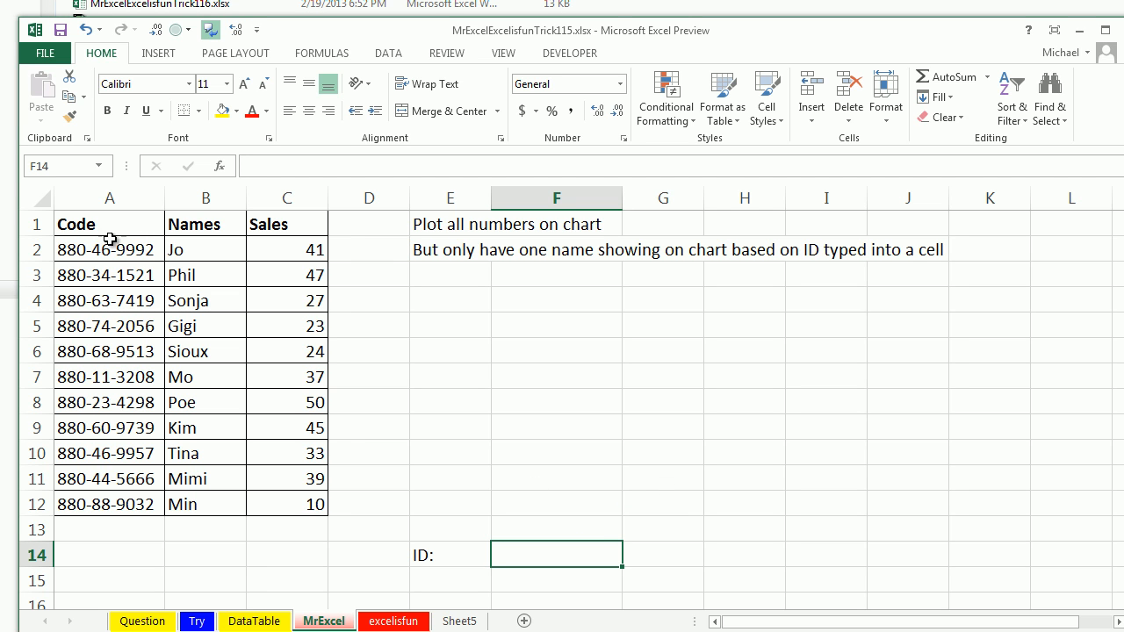
pyautogui.moveTo(580, 394)
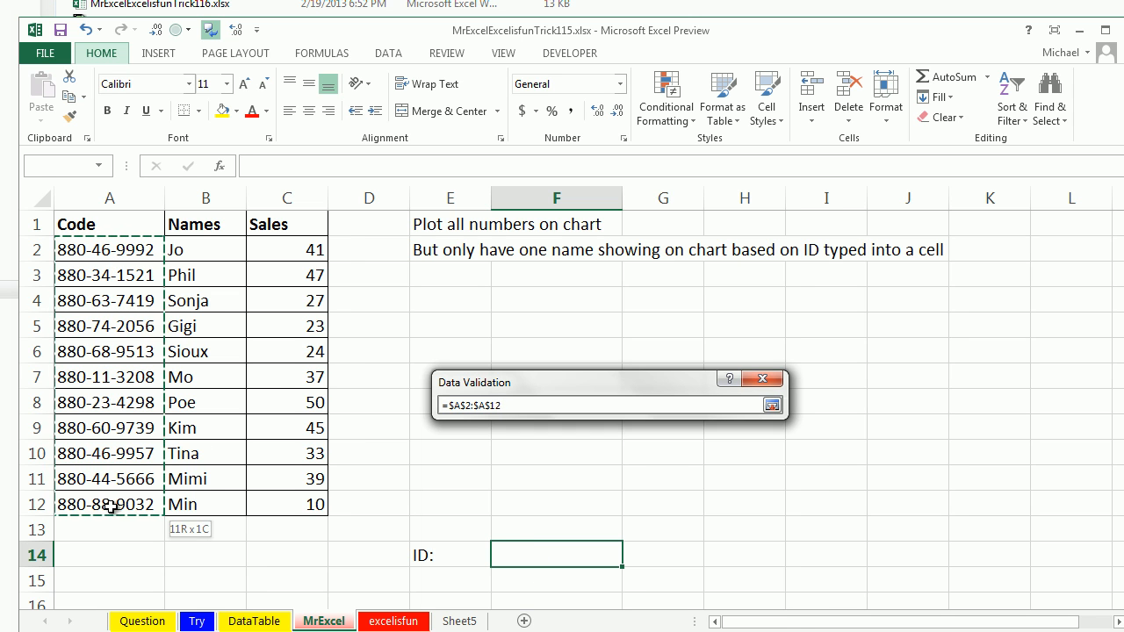
pyautogui.click(773, 403)
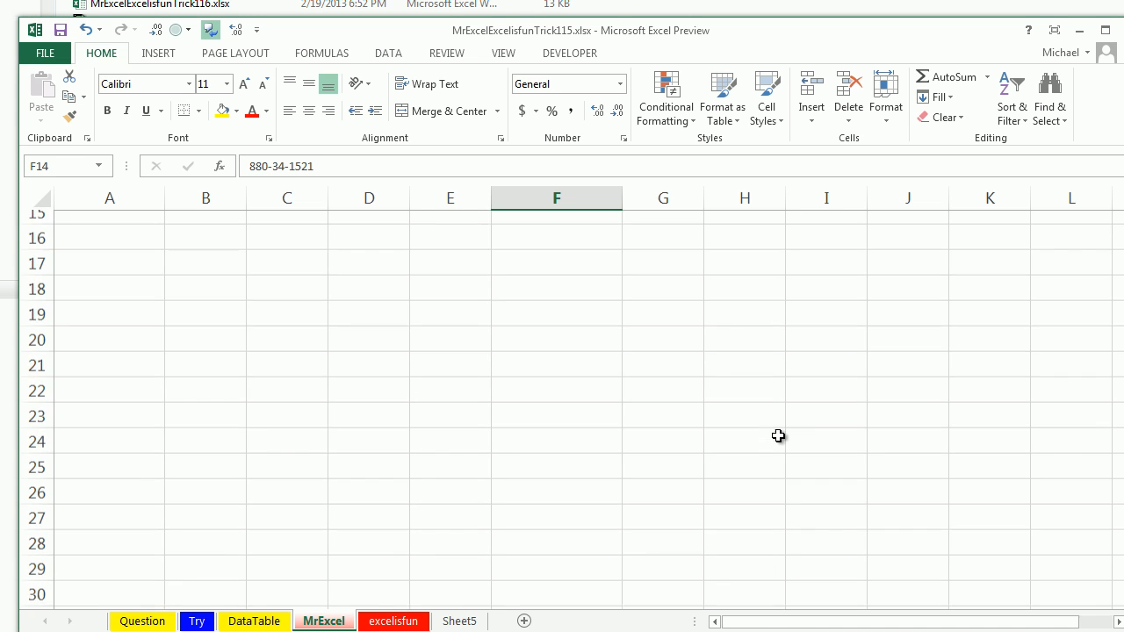
pyautogui.scroll(3)
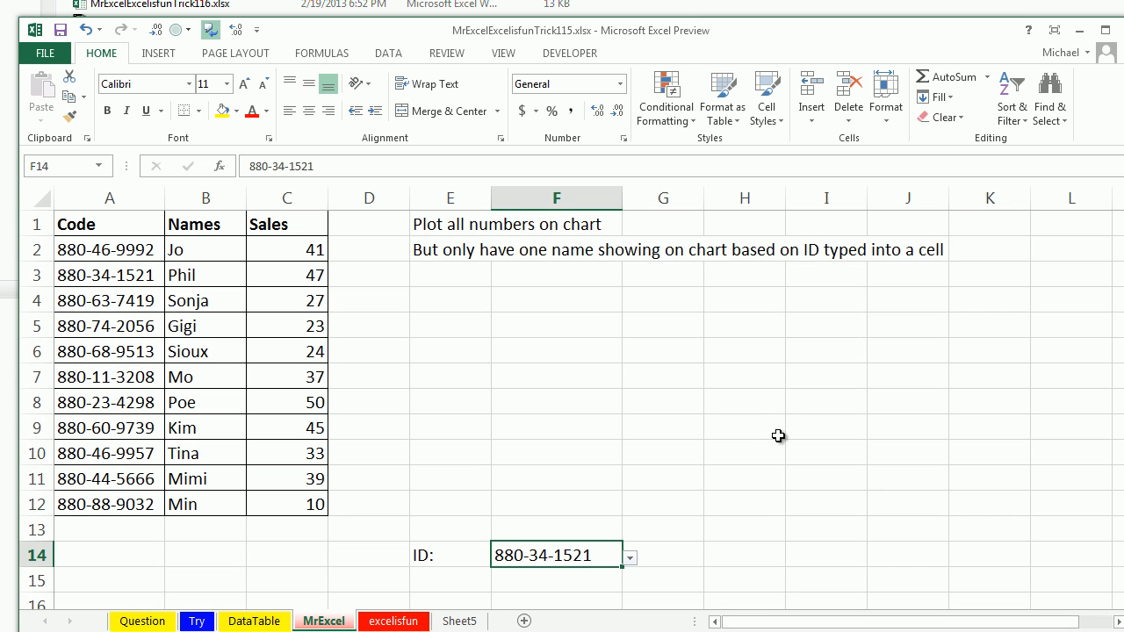
pyautogui.click(286, 604)
pyautogui.write('41')
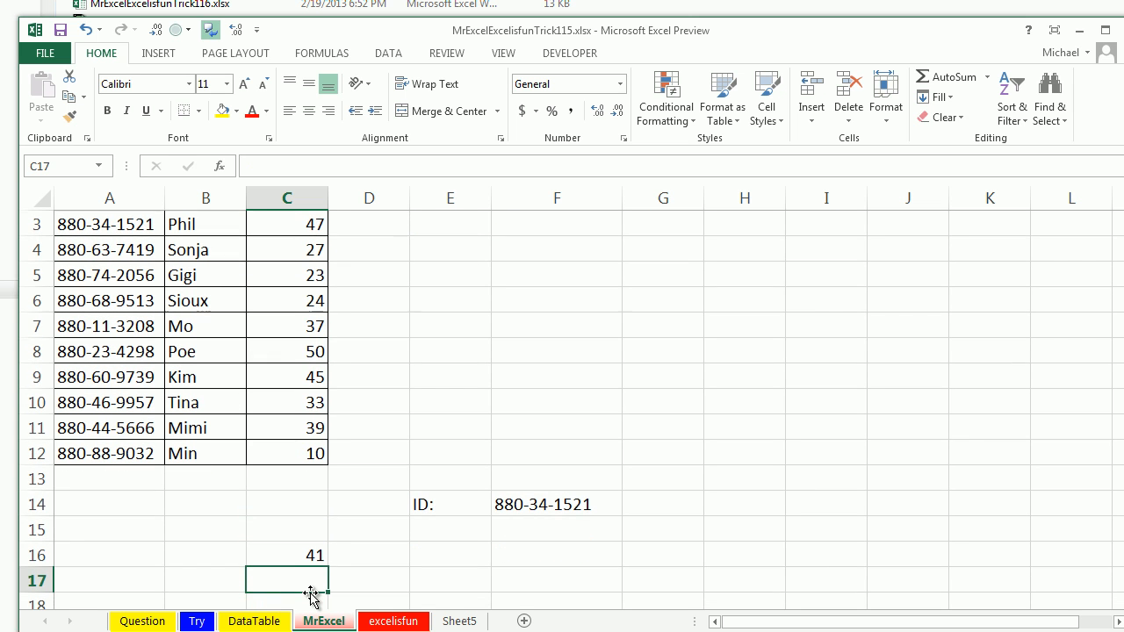
# - Link C16:C26 to the sales figures with =C2 filled down, 41 through 10
pyautogui.click(288, 402)
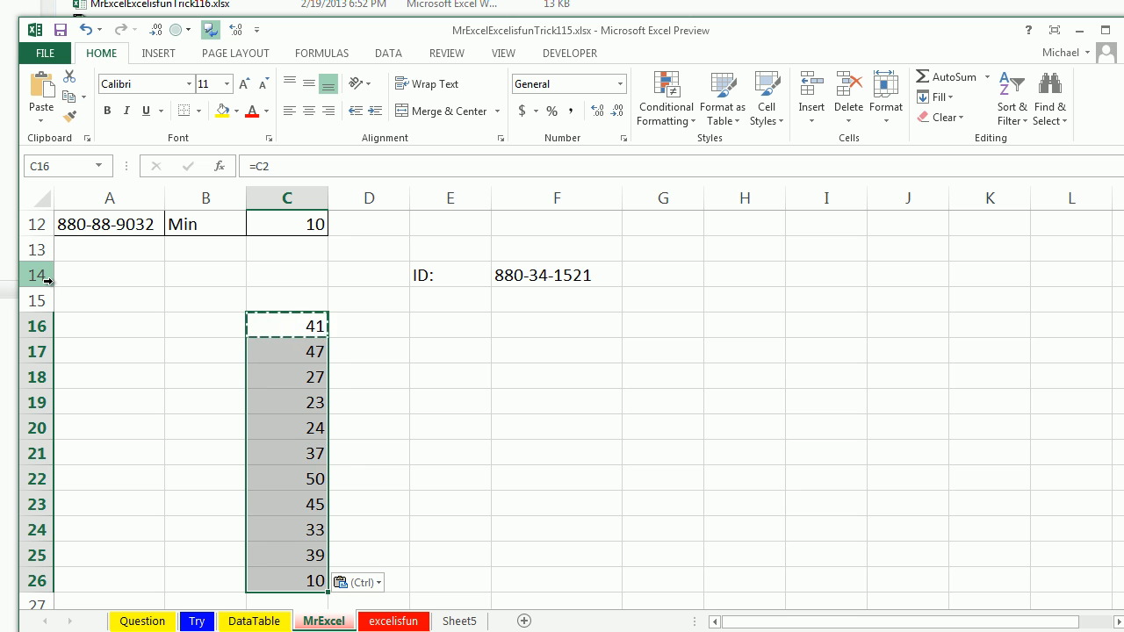
pyautogui.click(206, 298)
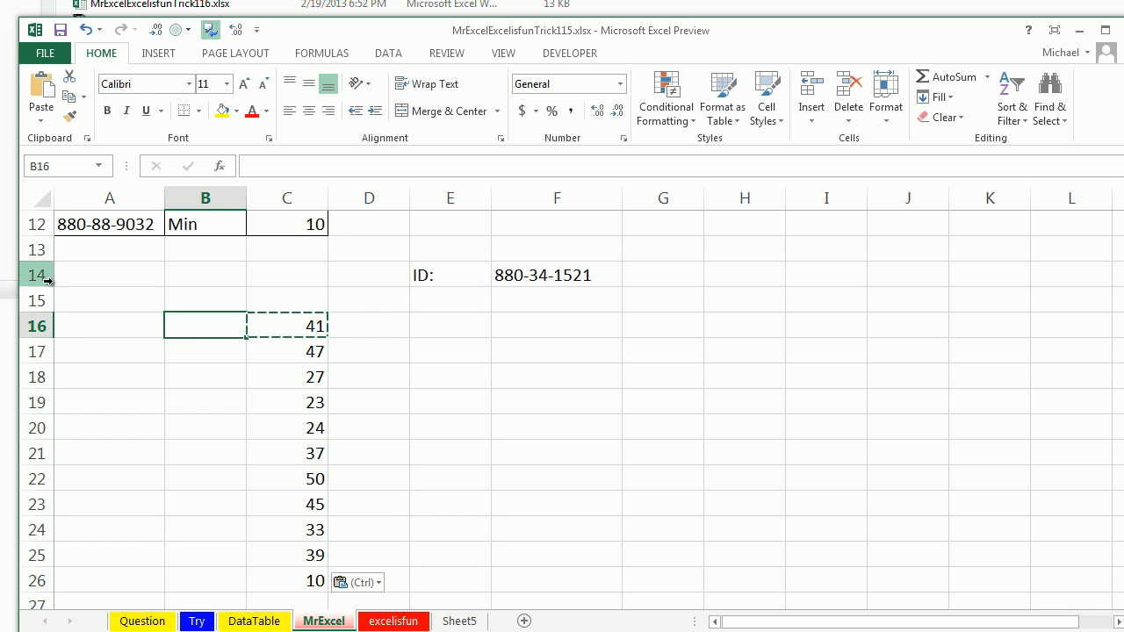
pyautogui.write('=IF(A2=$F$14,B2,"')
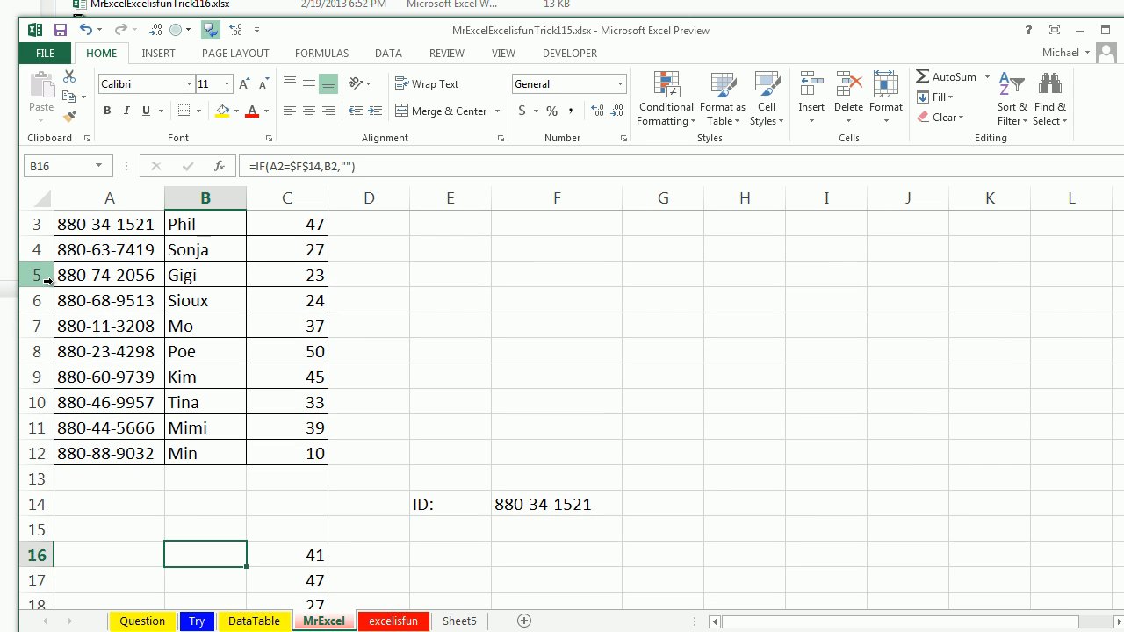
pyautogui.scroll(-3)
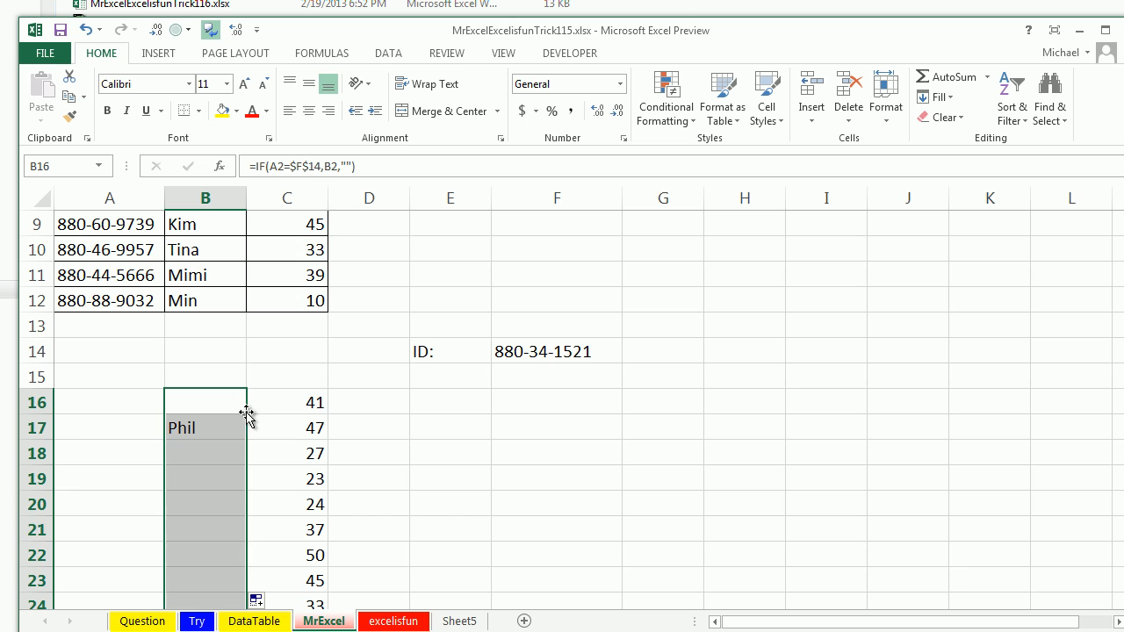
pyautogui.click(555, 351)
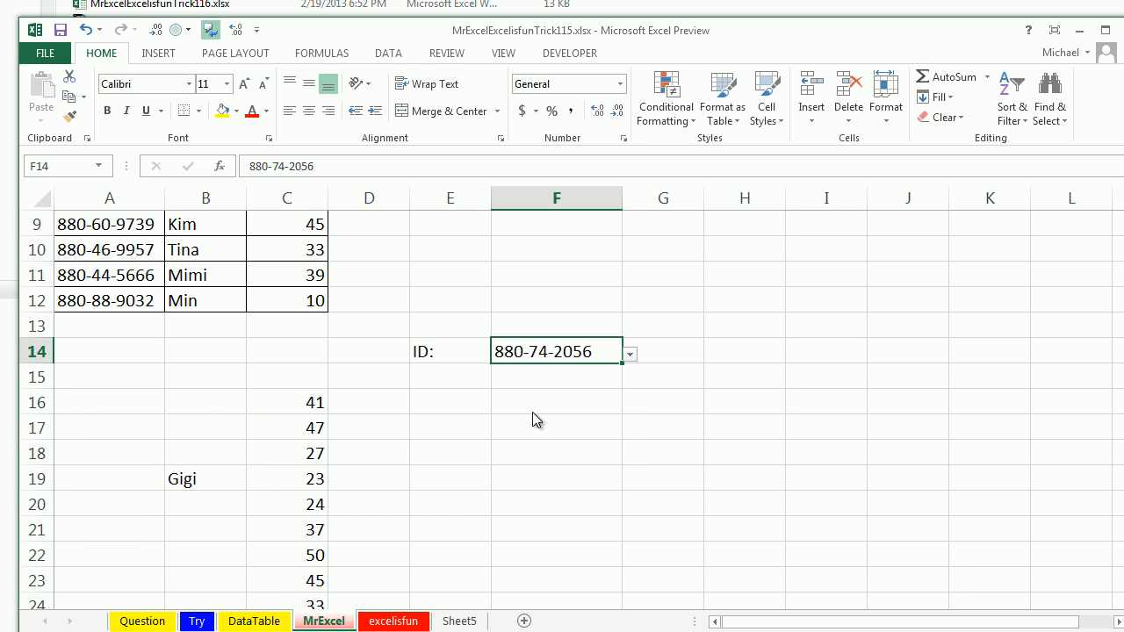
pyautogui.moveTo(256, 388)
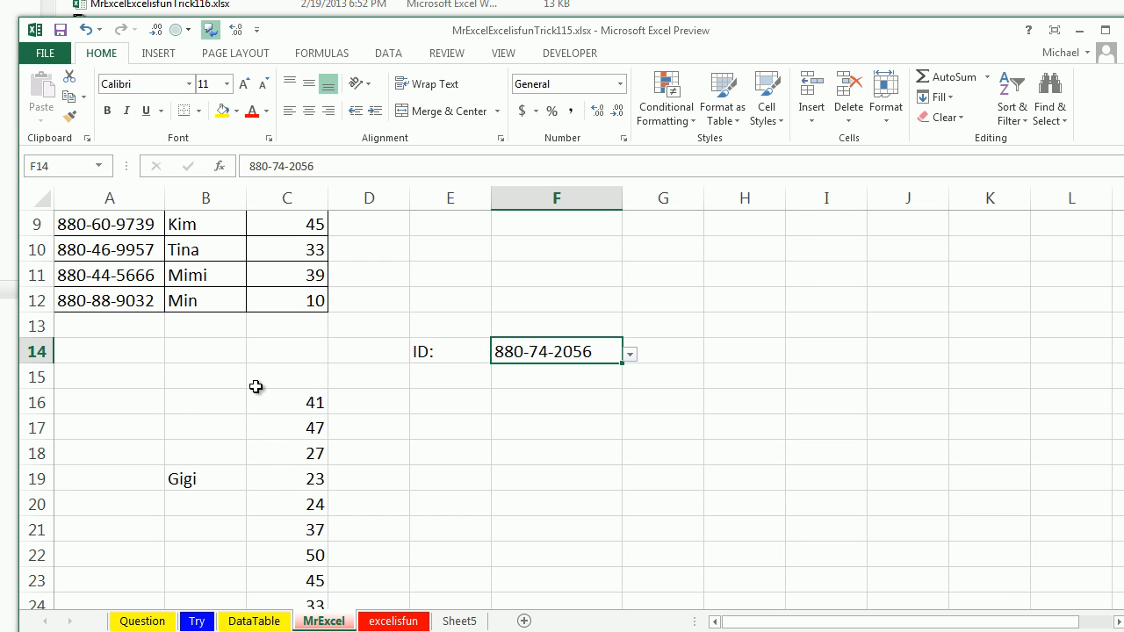
pyautogui.click(287, 375)
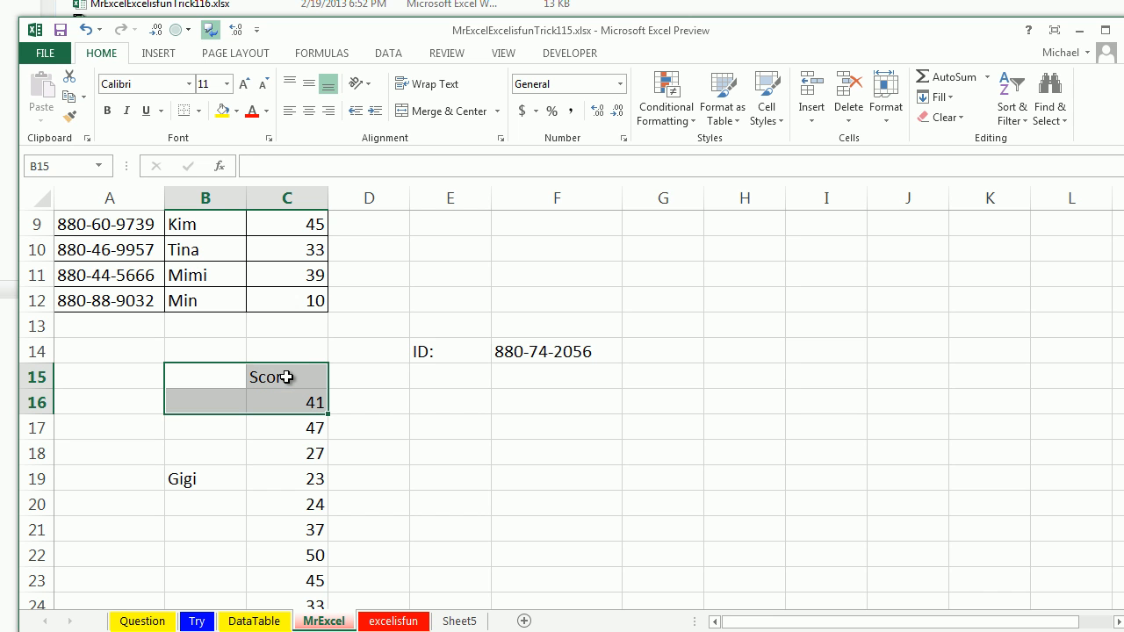
# - Head the sales copies with Score in C15 and select the B15:C26 block
pyautogui.scroll(-3)
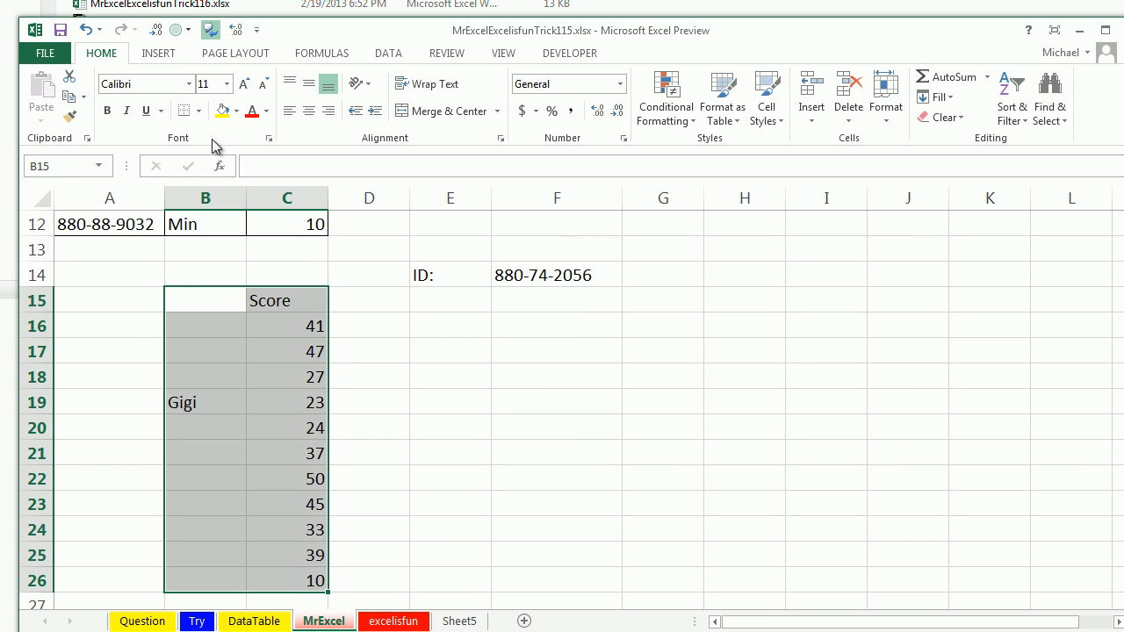
pyautogui.scroll(3)
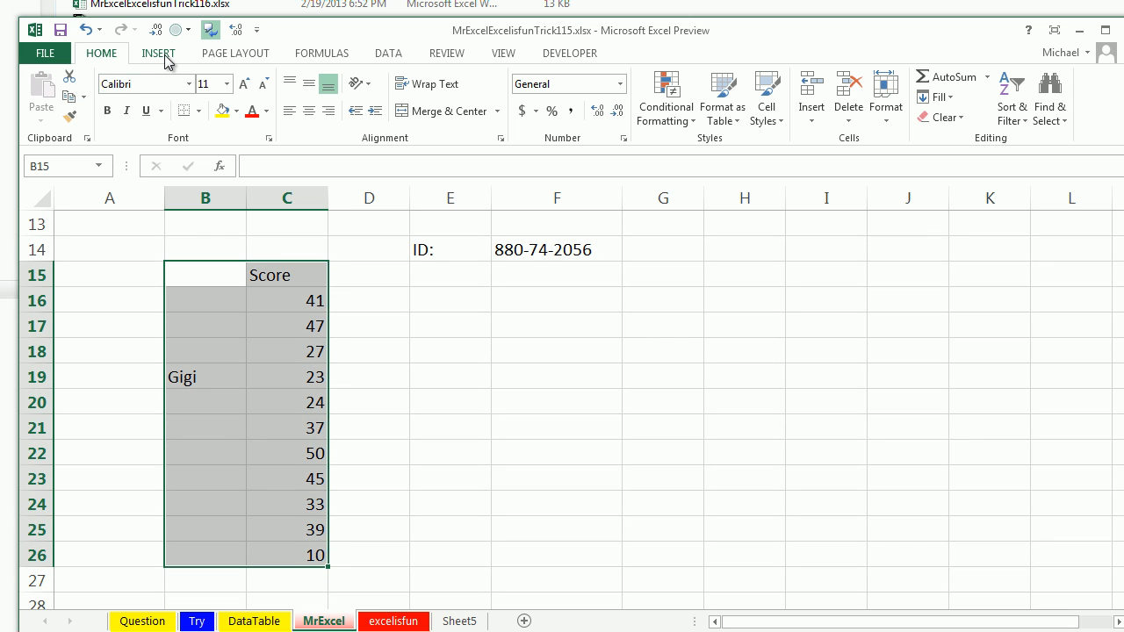
# - Insert a clustered column chart of the Score block from the recommended charts
pyautogui.click(158, 52)
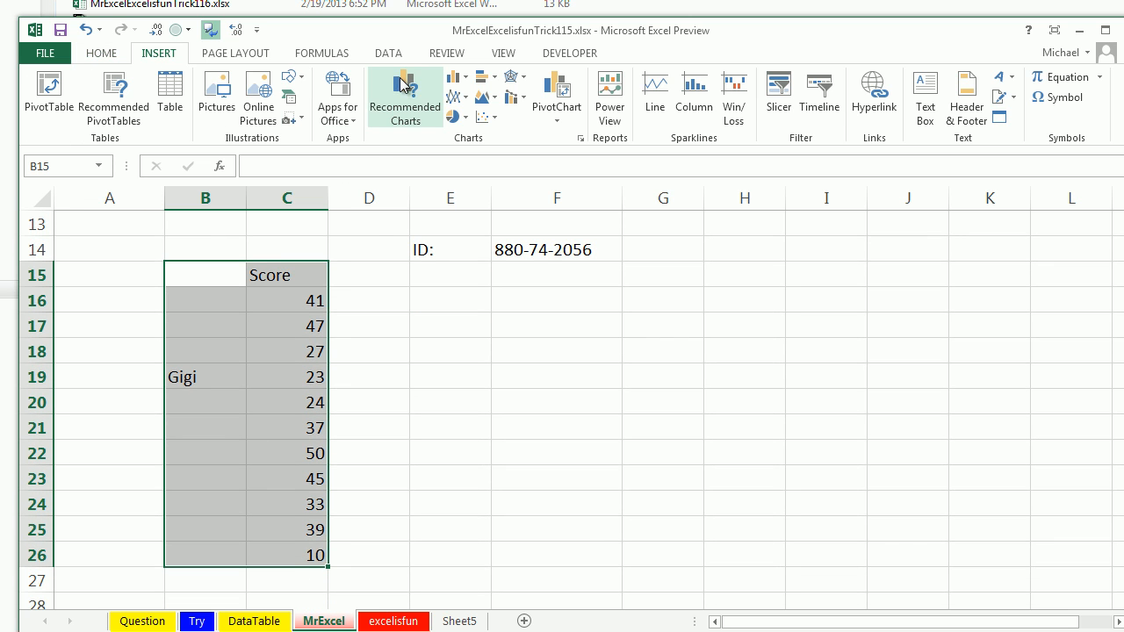
pyautogui.moveTo(404, 94)
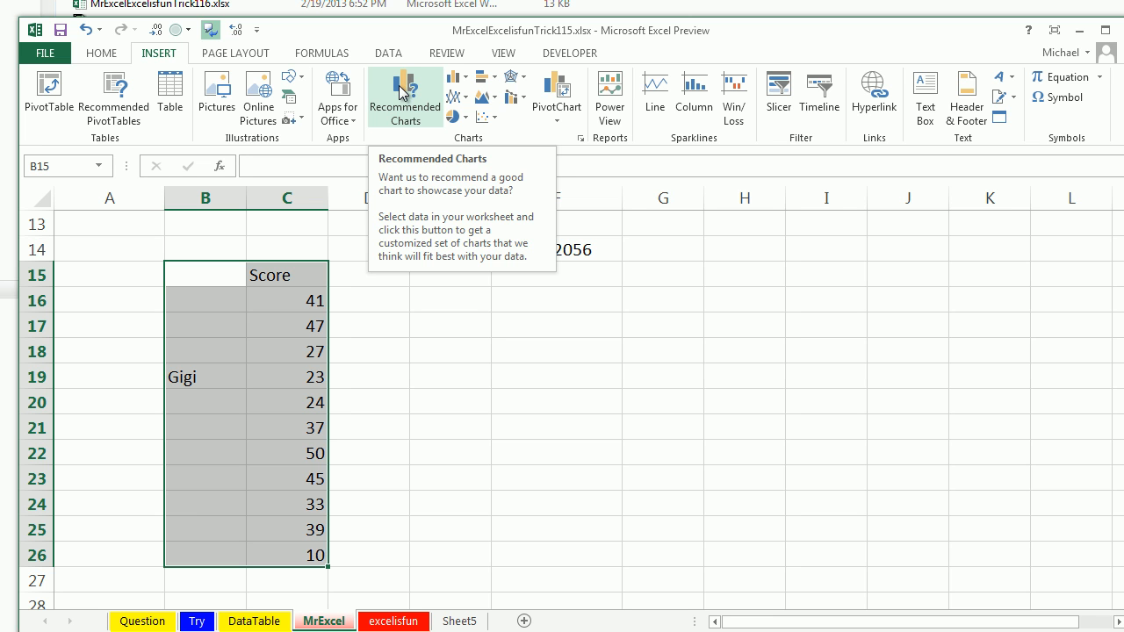
pyautogui.click(403, 97)
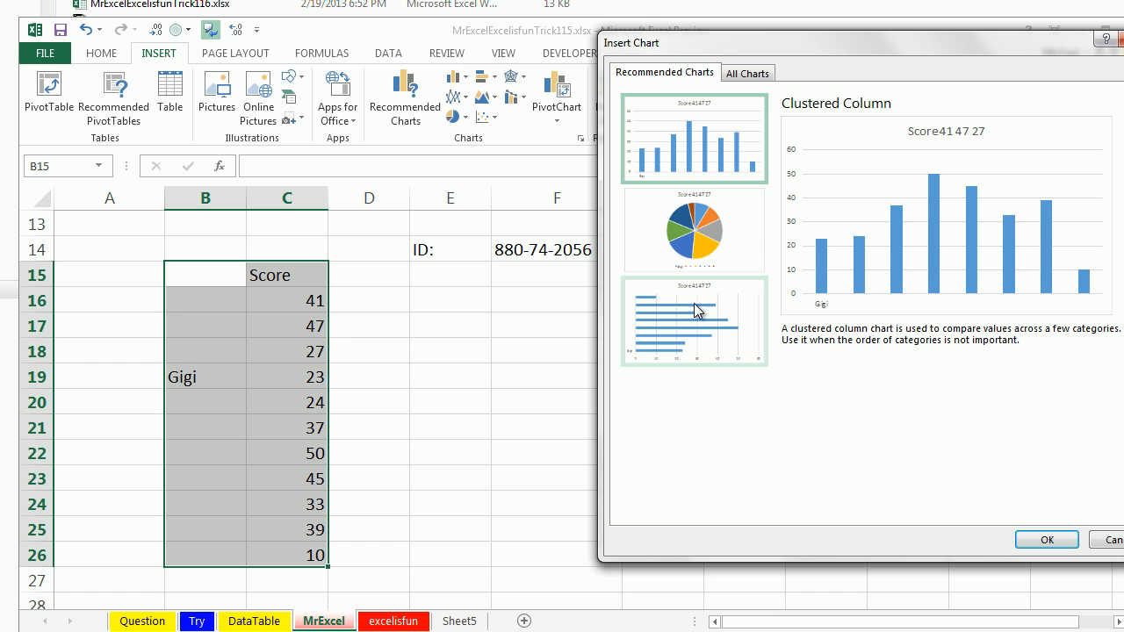
pyautogui.click(693, 137)
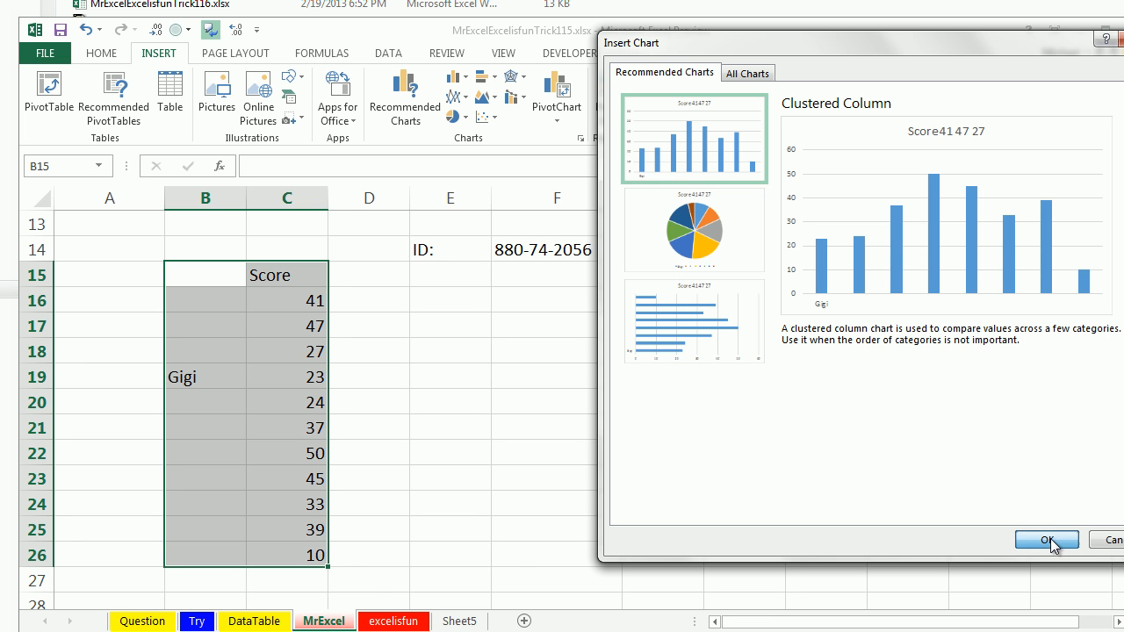
pyautogui.click(1045, 540)
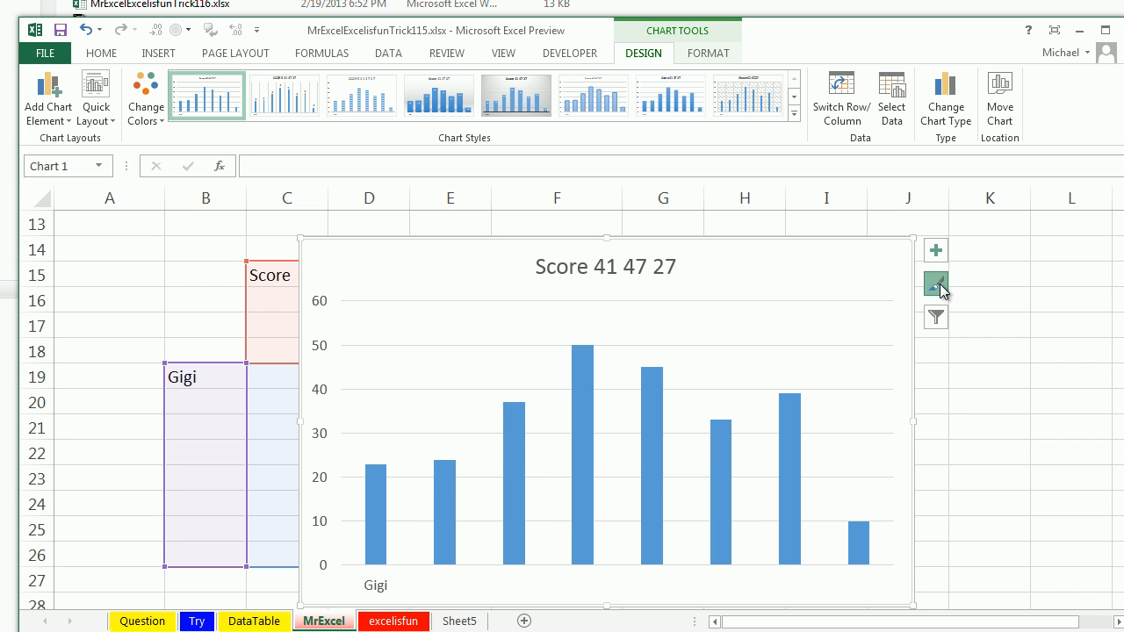
# - Restyle the trial chart with the blue hatched chart style
pyautogui.click(934, 283)
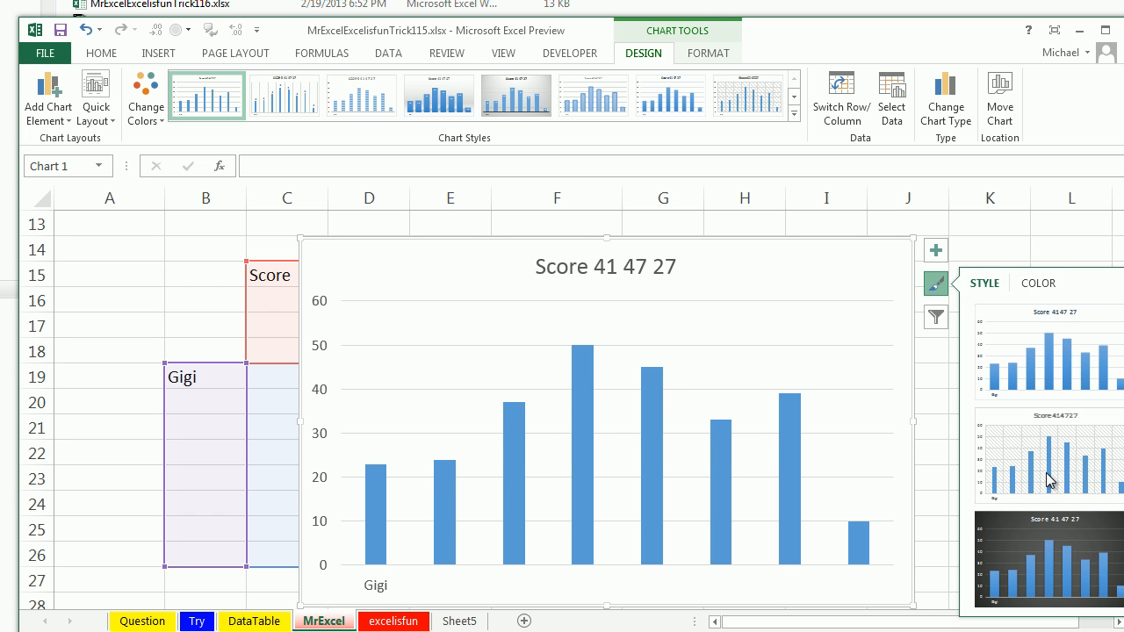
pyautogui.click(1047, 457)
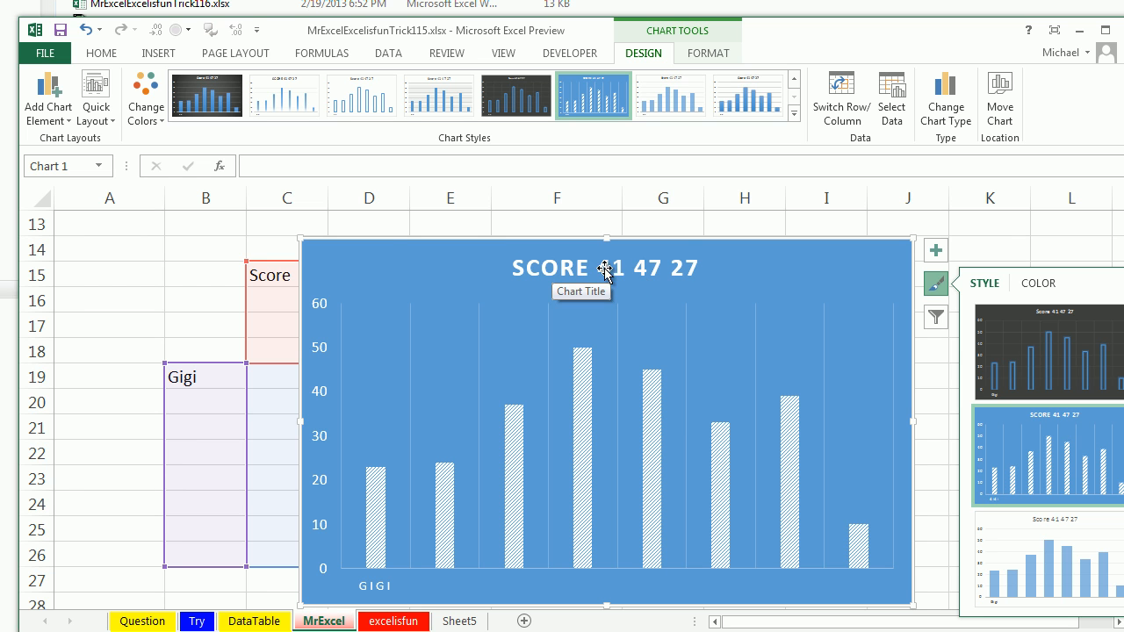
pyautogui.moveTo(387, 243)
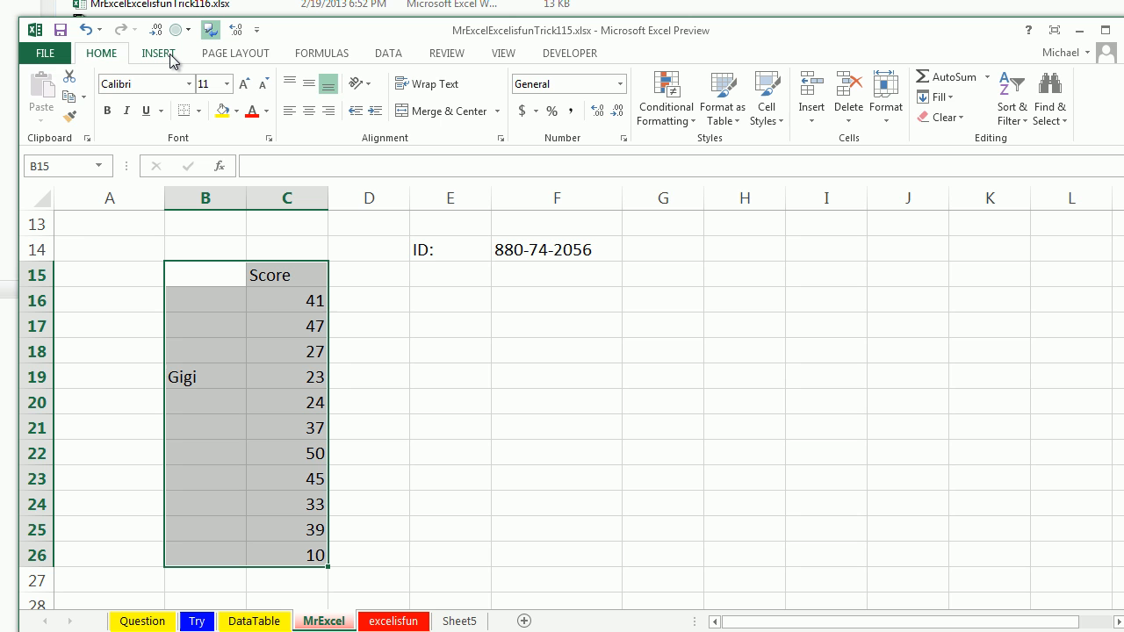
# - Head B15 with Name, then back out of the chart chooser without inserting
pyautogui.click(158, 52)
pyautogui.write('Name')
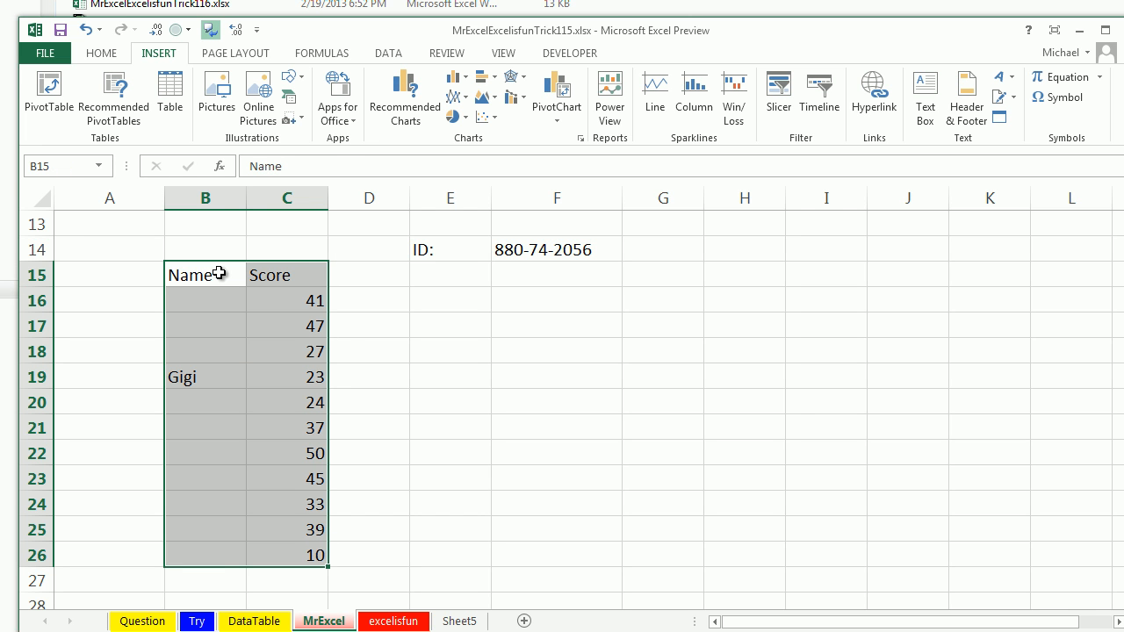
pyautogui.click(404, 97)
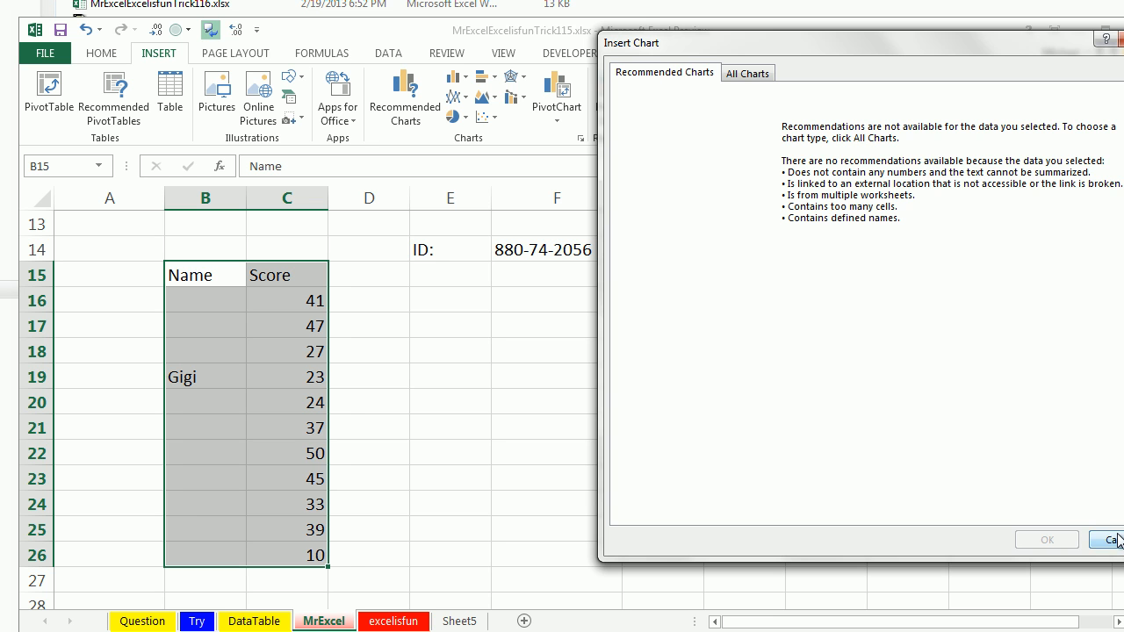
pyautogui.click(1113, 539)
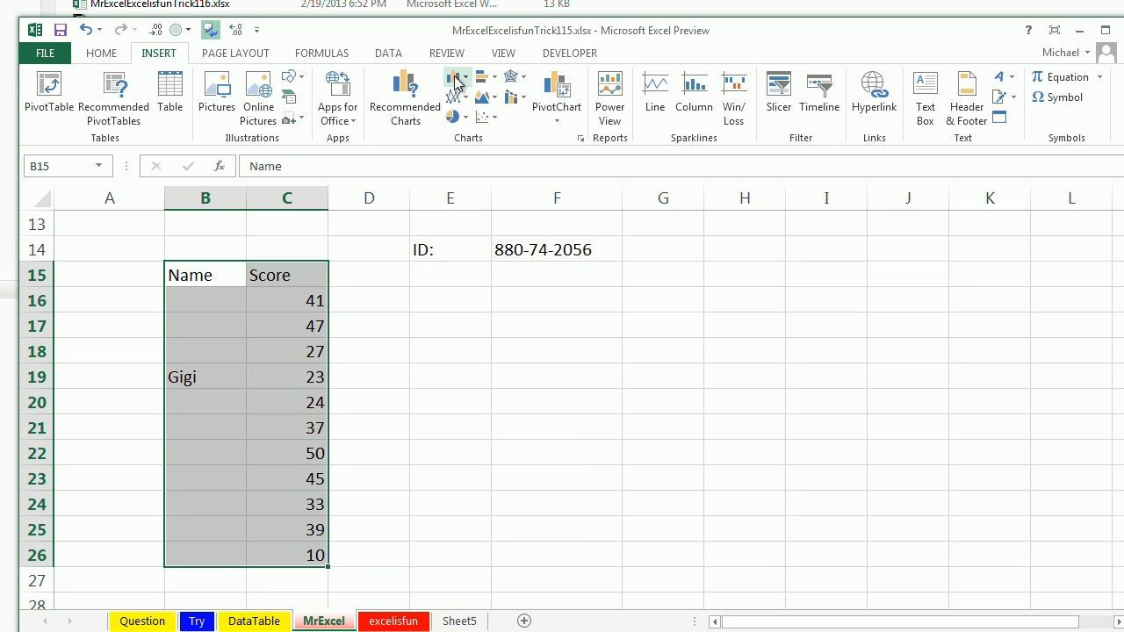
# - Insert a clustered column chart of the scores with the blue hatched style
pyautogui.click(457, 84)
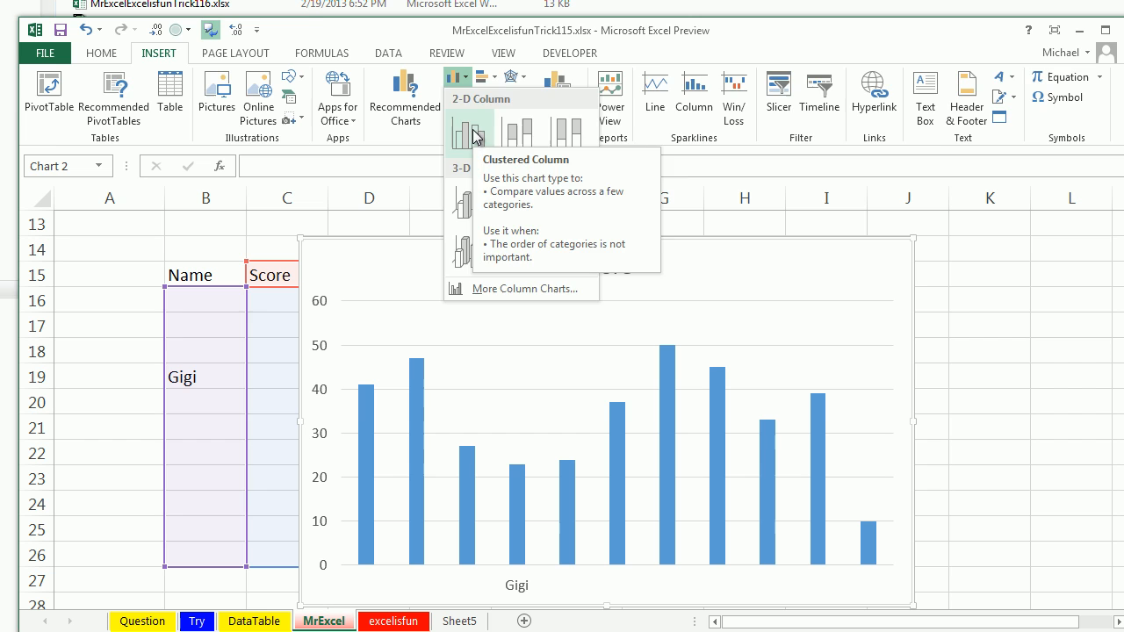
pyautogui.click(471, 132)
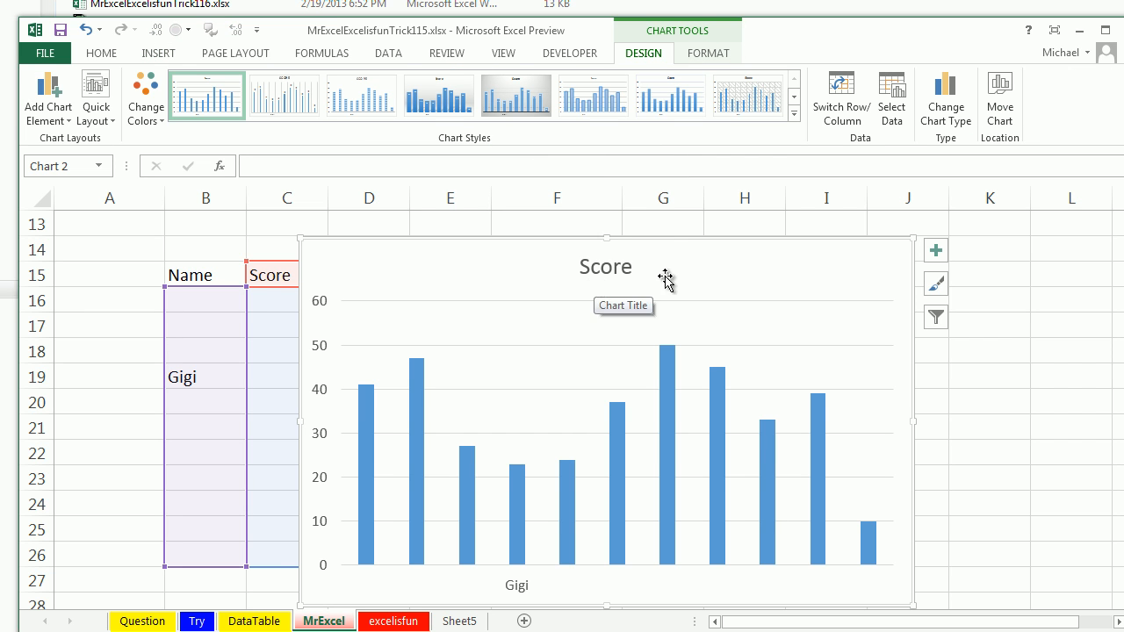
pyautogui.click(935, 283)
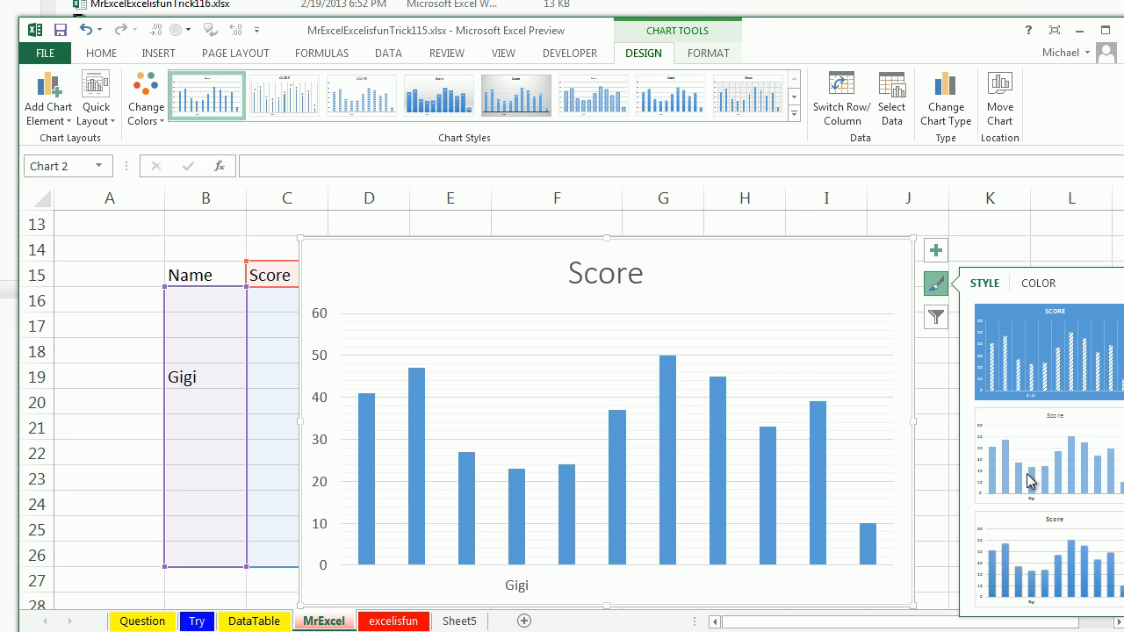
pyautogui.click(594, 94)
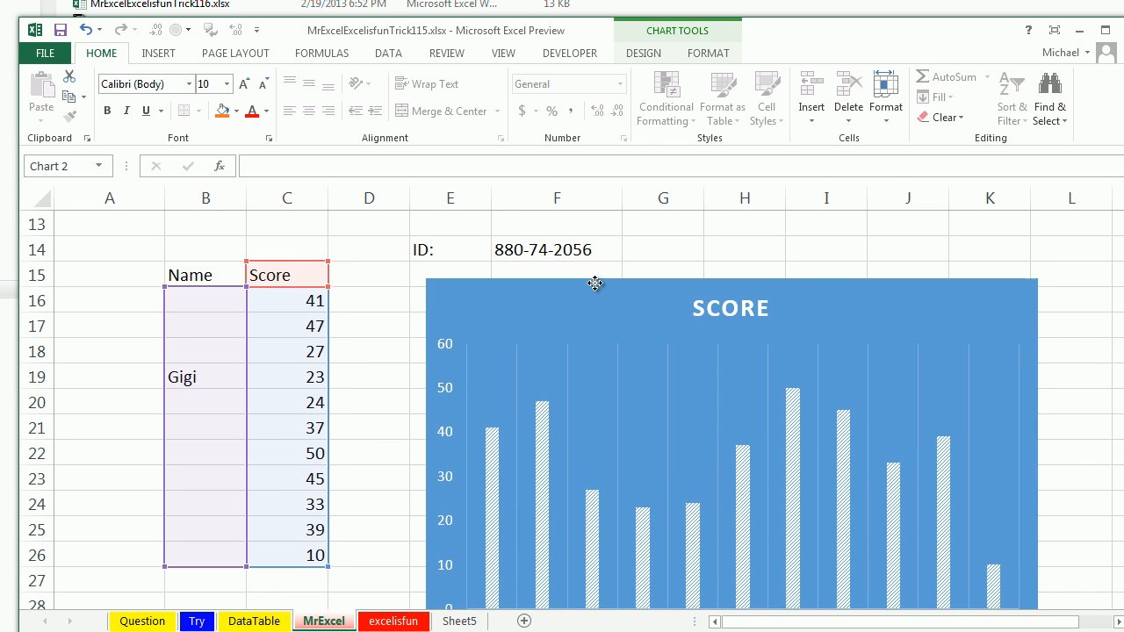
pyautogui.click(633, 260)
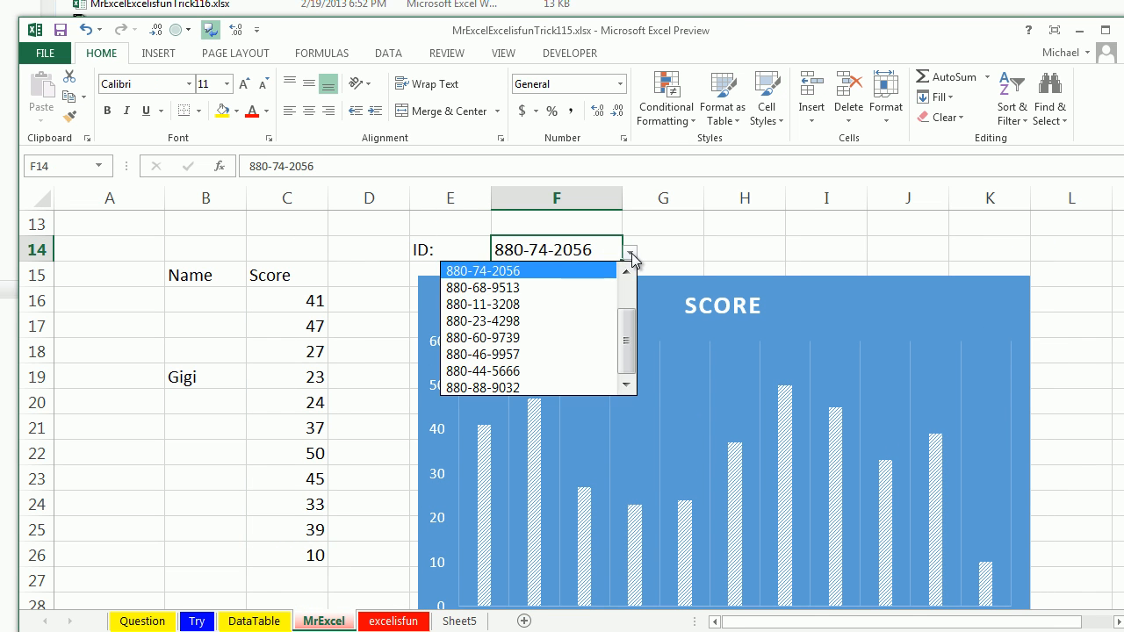
pyautogui.click(481, 303)
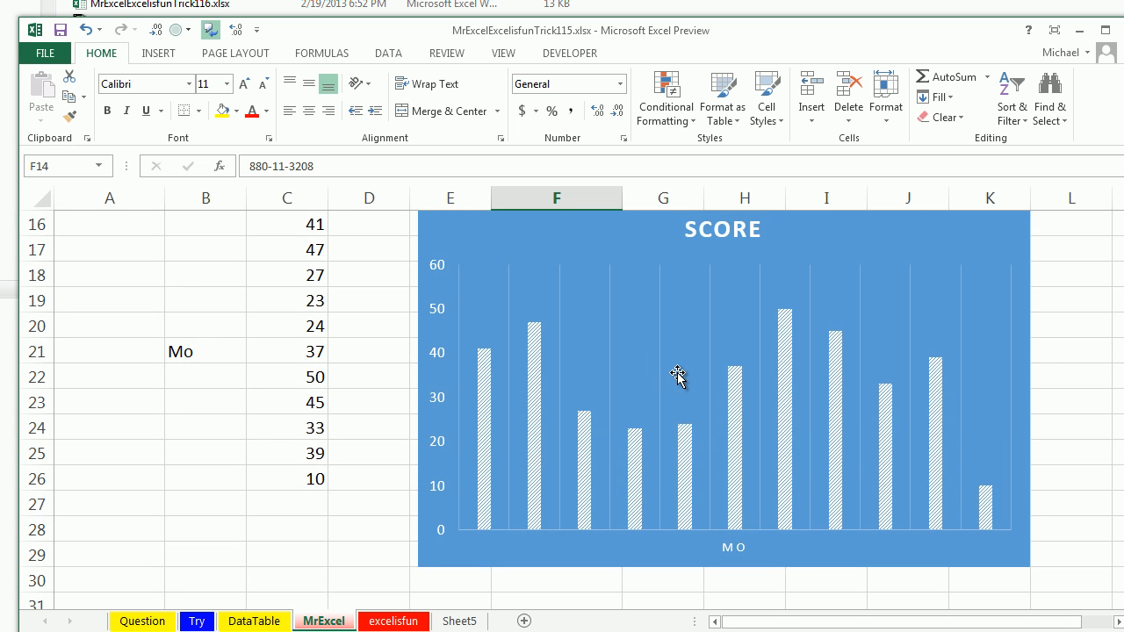
pyautogui.moveTo(952, 430)
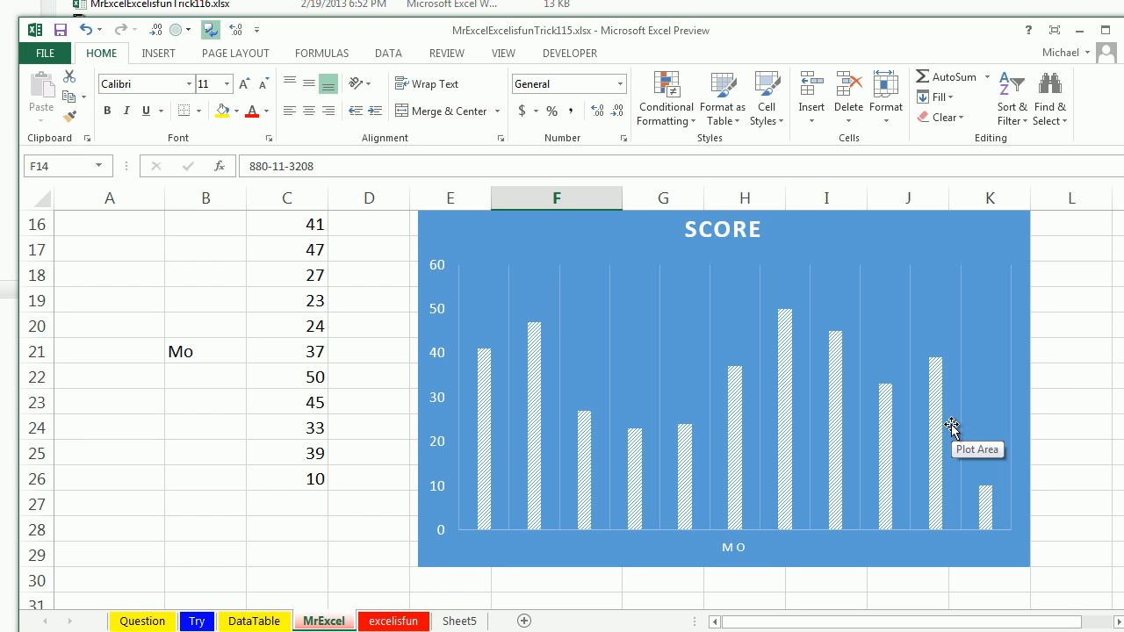
pyautogui.moveTo(917, 383)
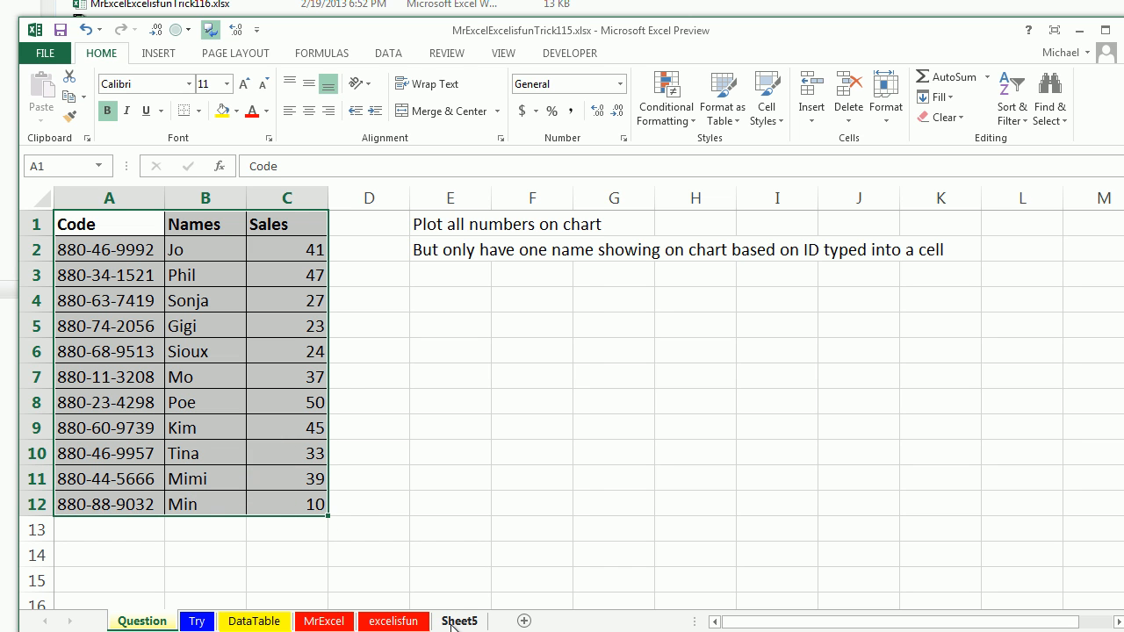
# - Move to the excelisfun sheet and paste the Code, Names, Sales headers below the table
pyautogui.click(393, 622)
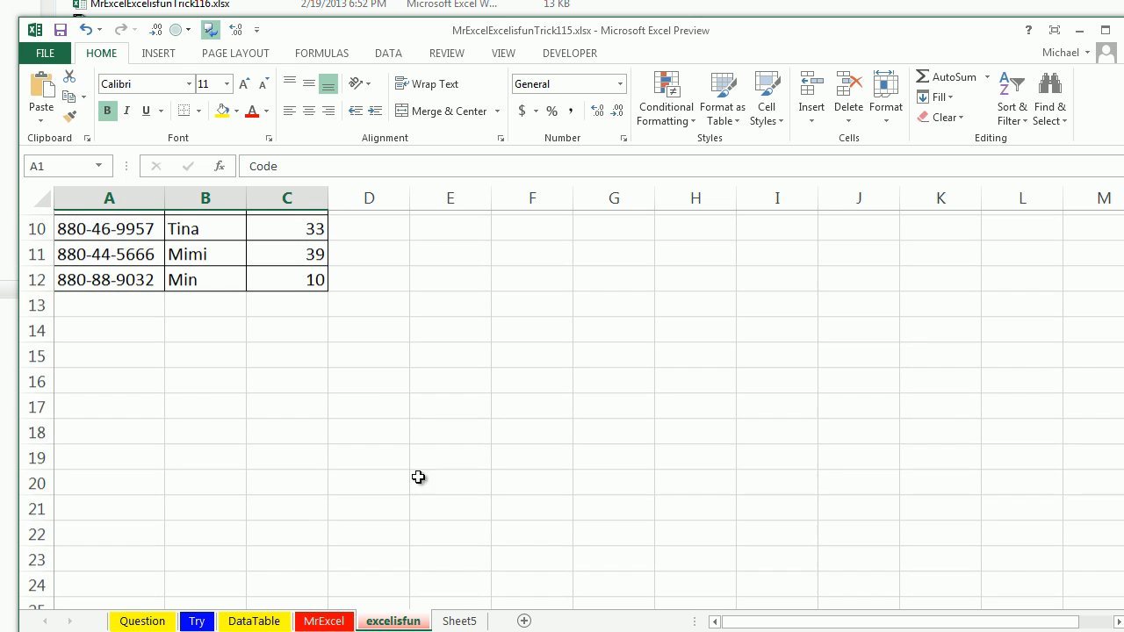
pyautogui.press('ctrl+v')
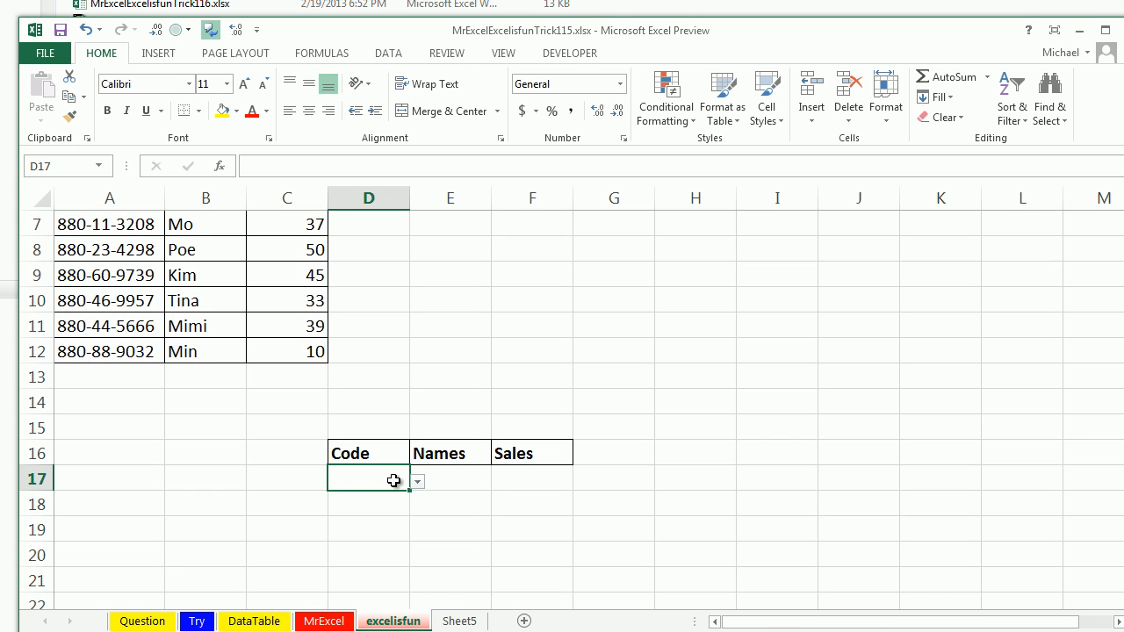
pyautogui.write('880-74-2056')
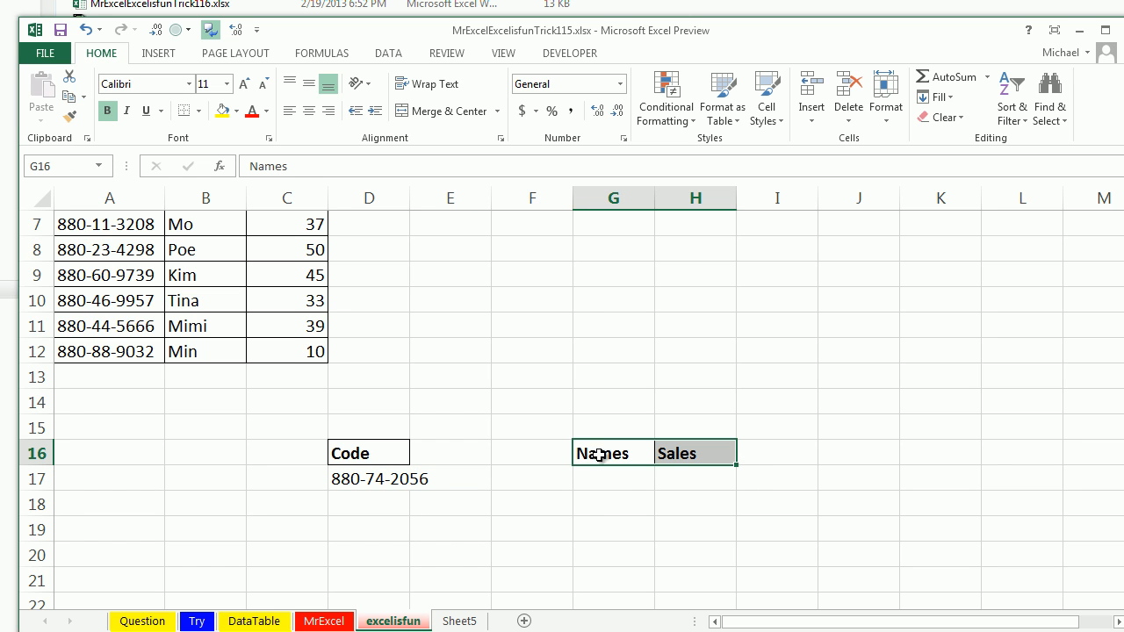
pyautogui.click(450, 453)
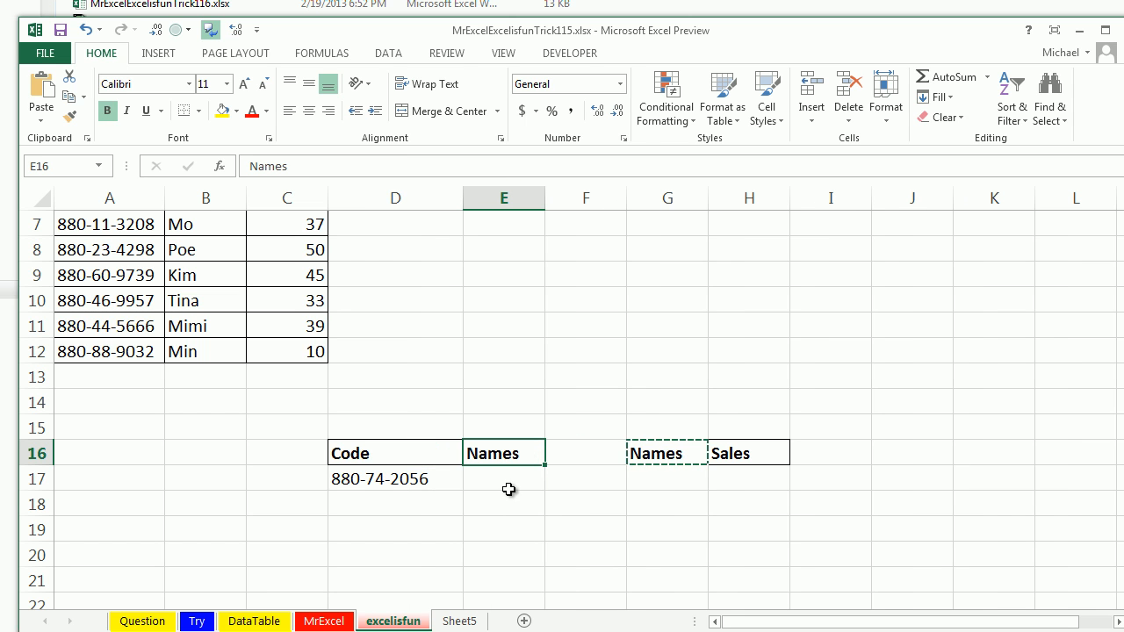
pyautogui.moveTo(641, 625)
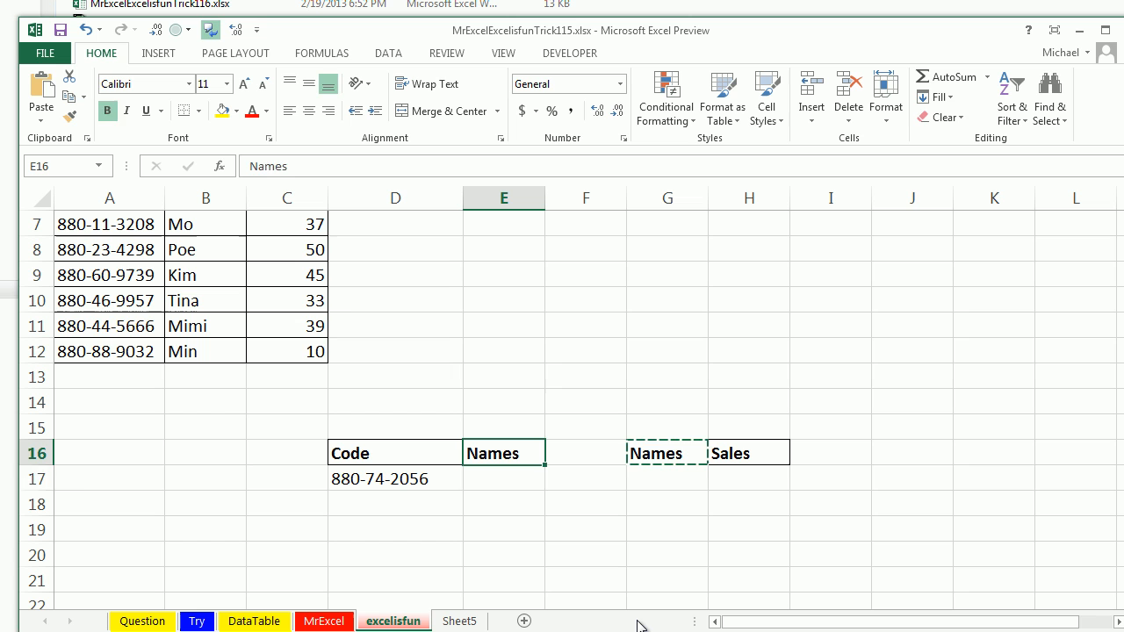
# - Build =VLOOKUP(D17,$A$2:$B$12,2,0) in E17 to return Gigi
pyautogui.write('=vl')
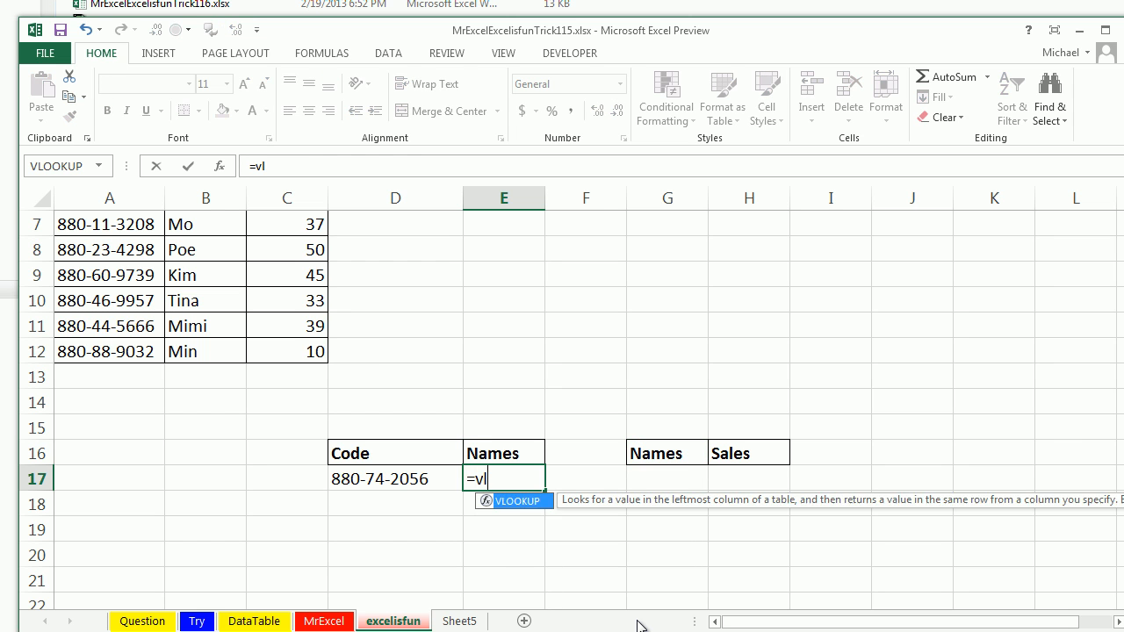
pyautogui.click(394, 478)
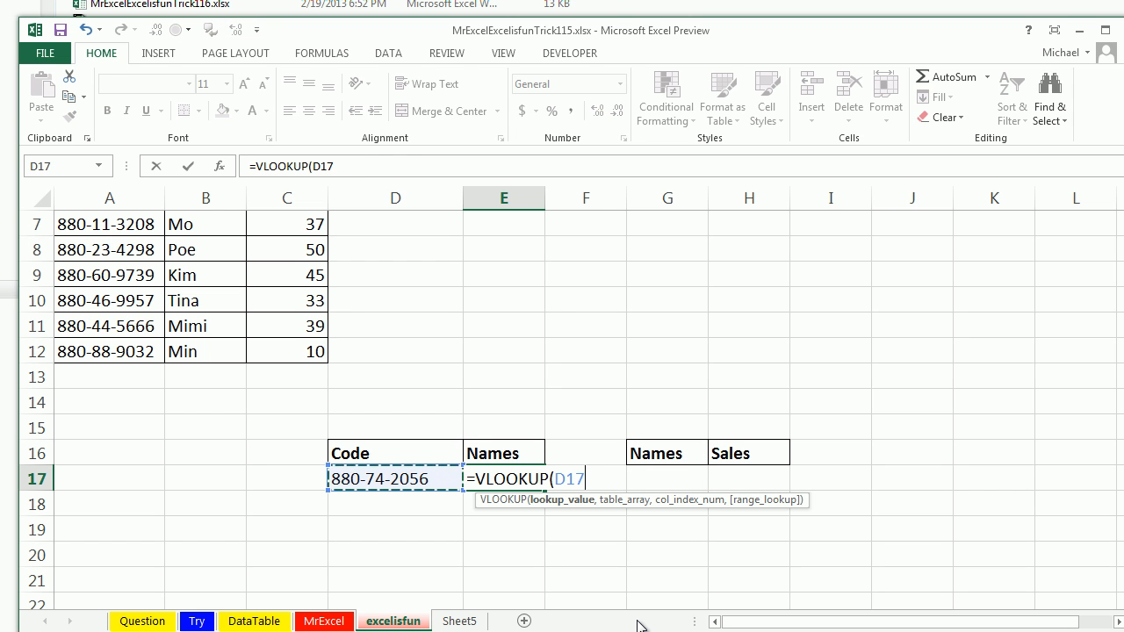
pyautogui.click(204, 397)
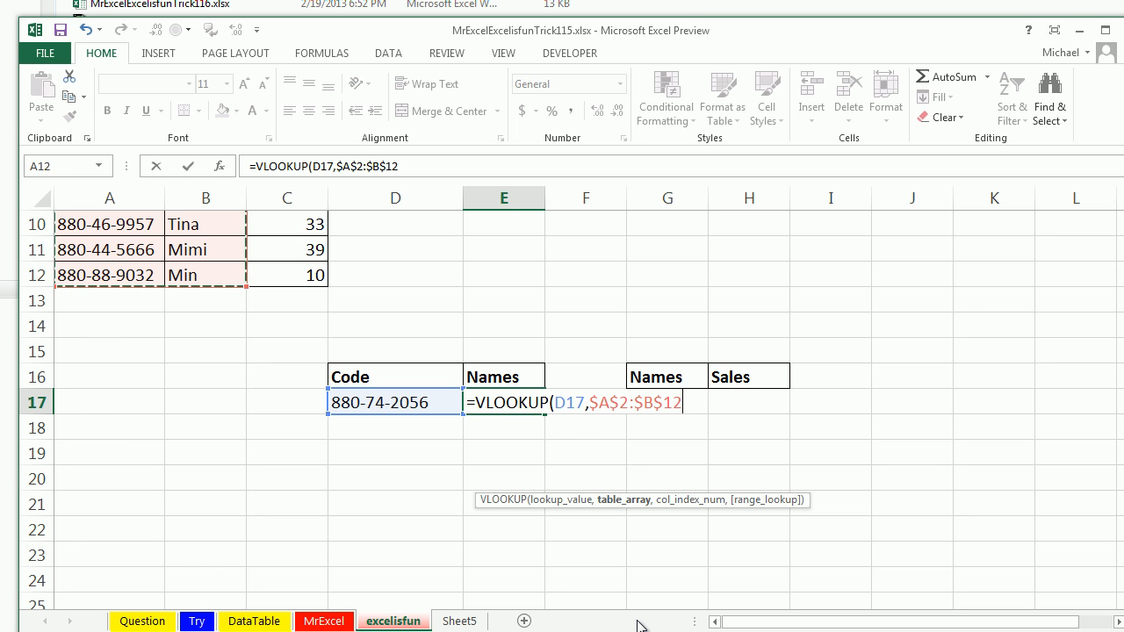
pyautogui.write(',2')
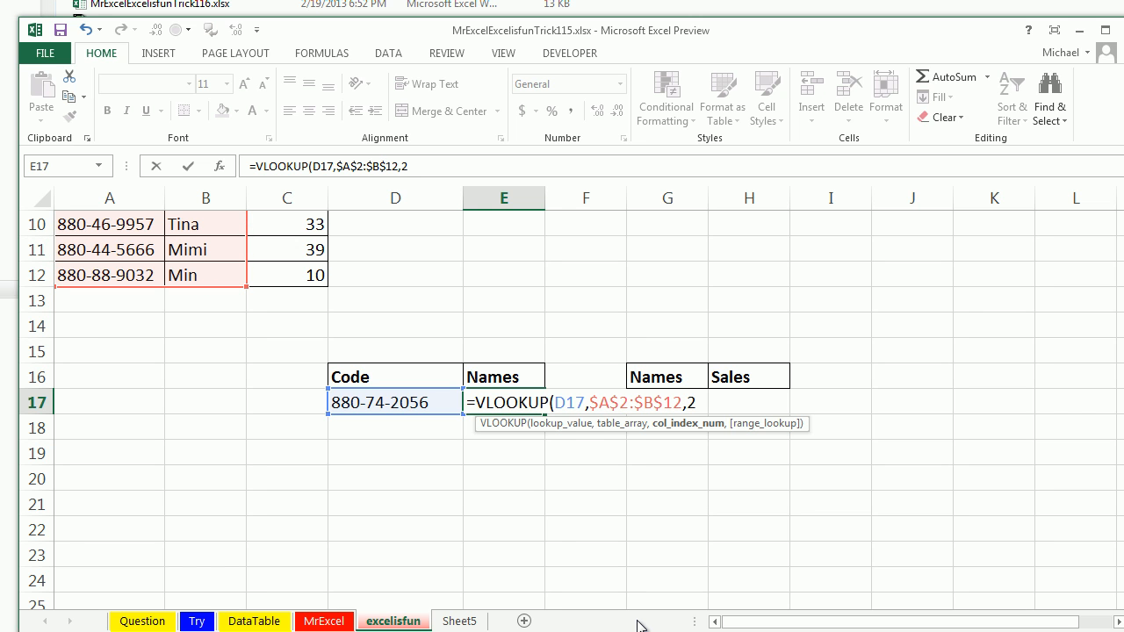
pyautogui.write(',0)')
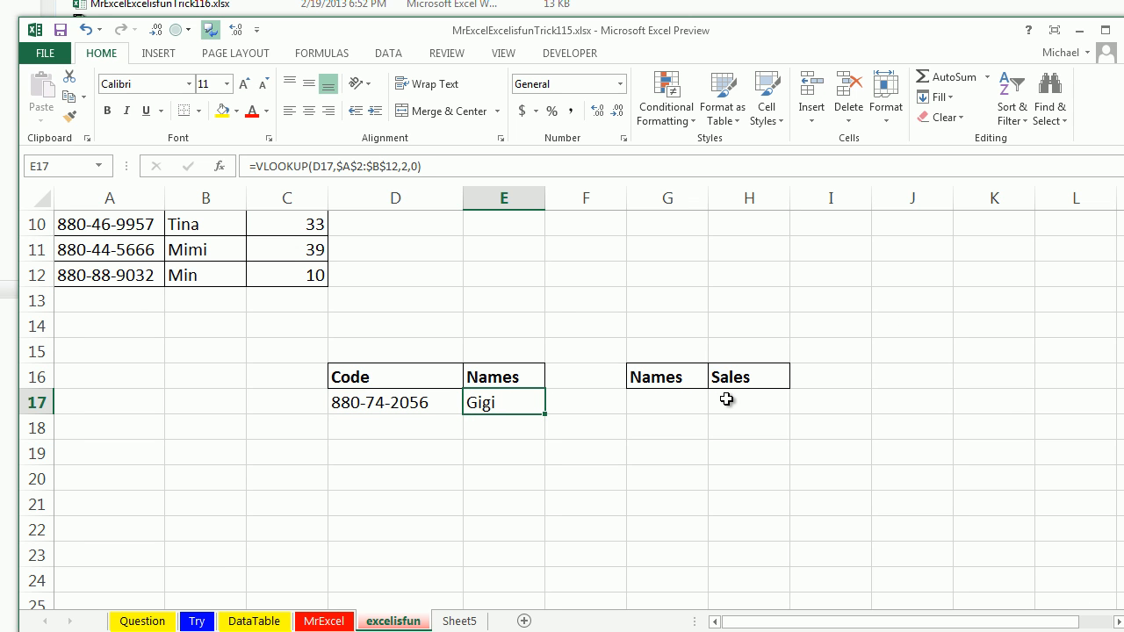
# - Select the Names helper range G17:G27 to start its array formula
pyautogui.moveTo(748, 400); pyautogui.dragTo(748, 468)
pyautogui.write('=')
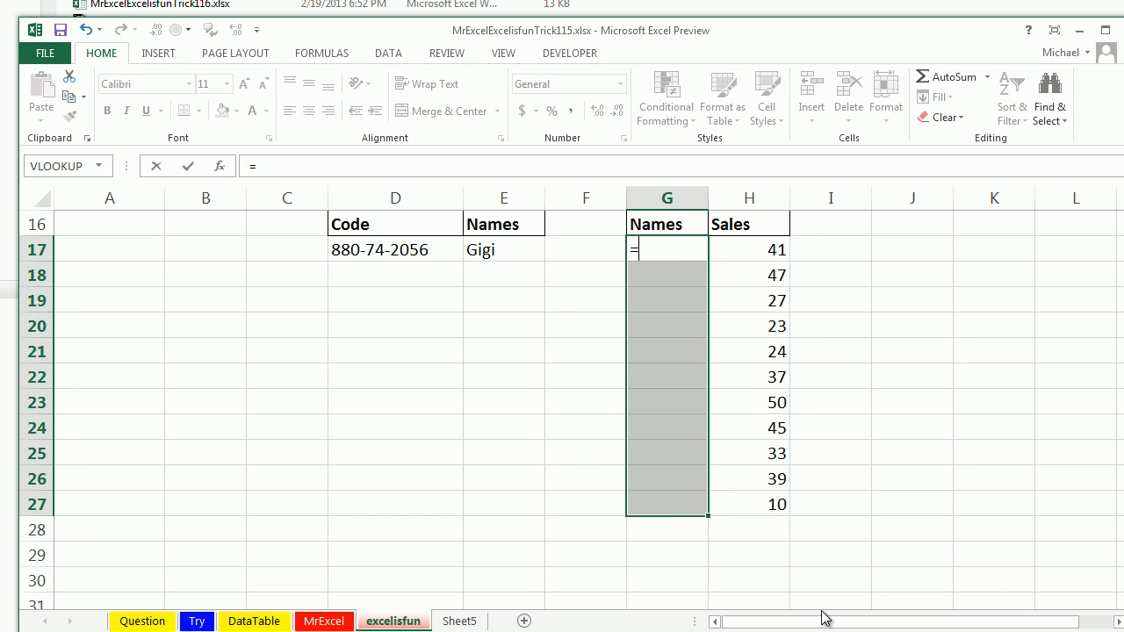
# - Enter =IF(B2:B12=E17,E17,"") into G17:G27 as an array formula with Ctrl+Shift+Enter
pyautogui.write('IF(')
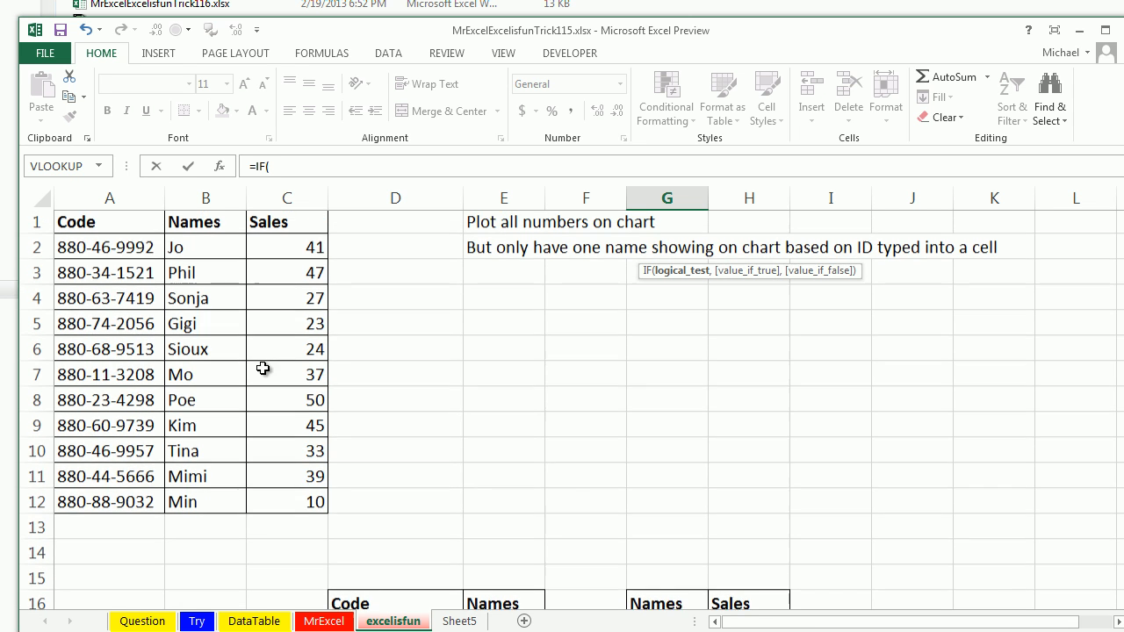
pyautogui.scroll(-3)
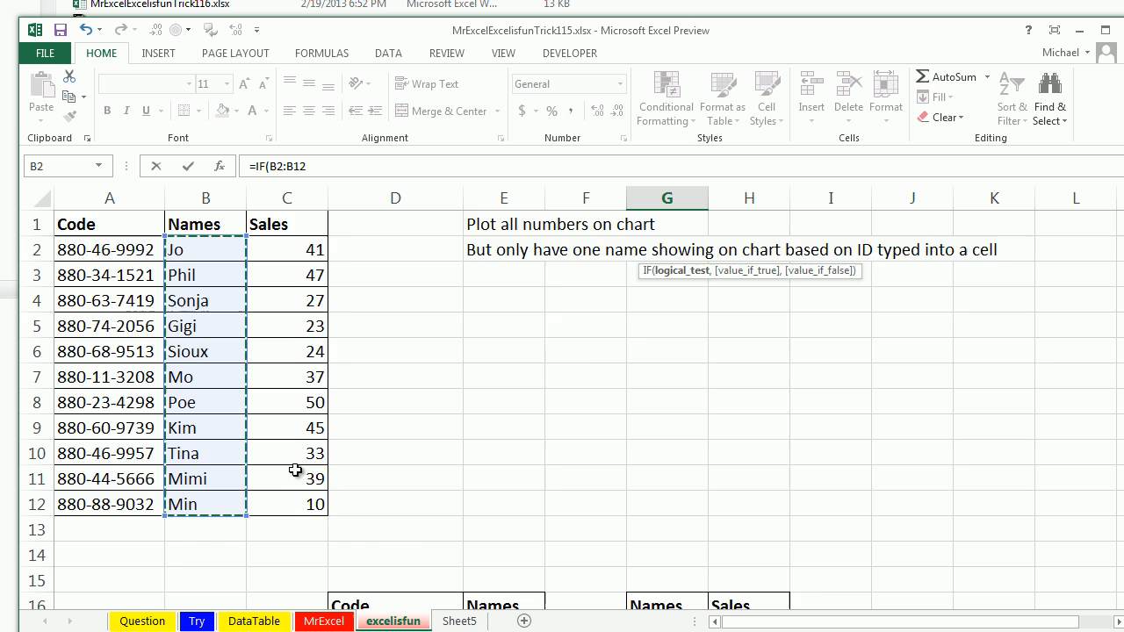
pyautogui.scroll(-3)
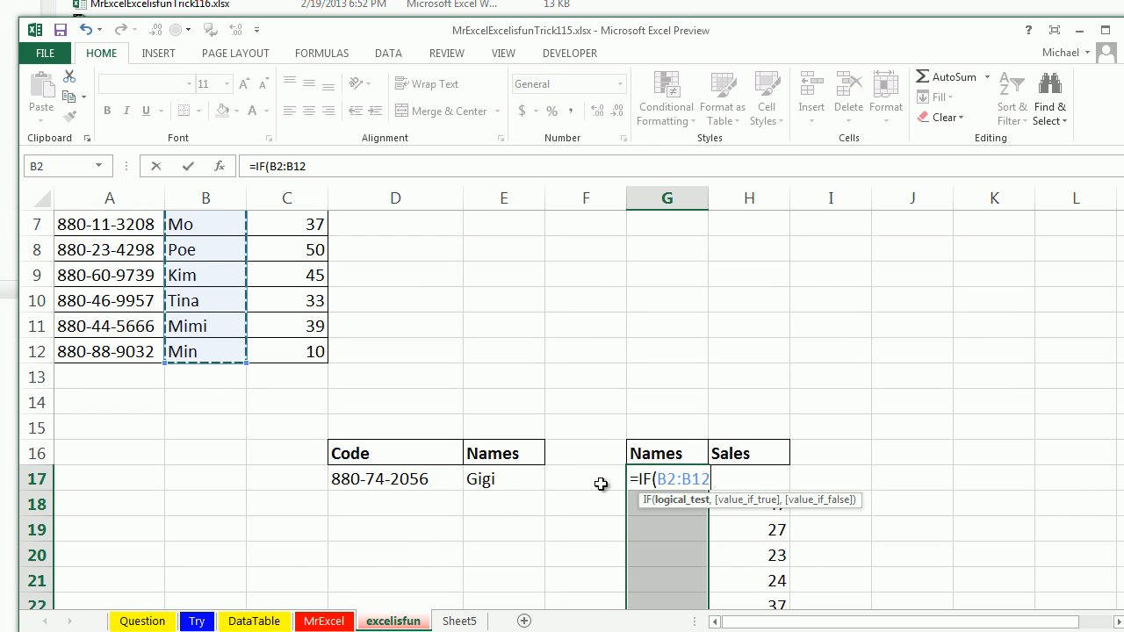
pyautogui.scroll(-3)
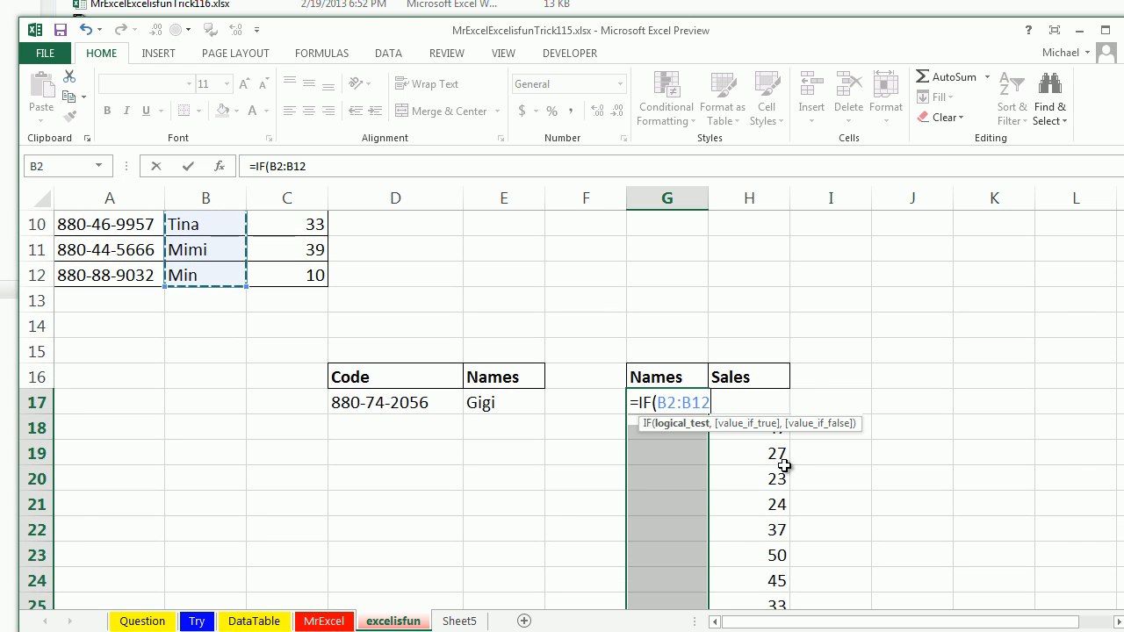
pyautogui.press('f4')
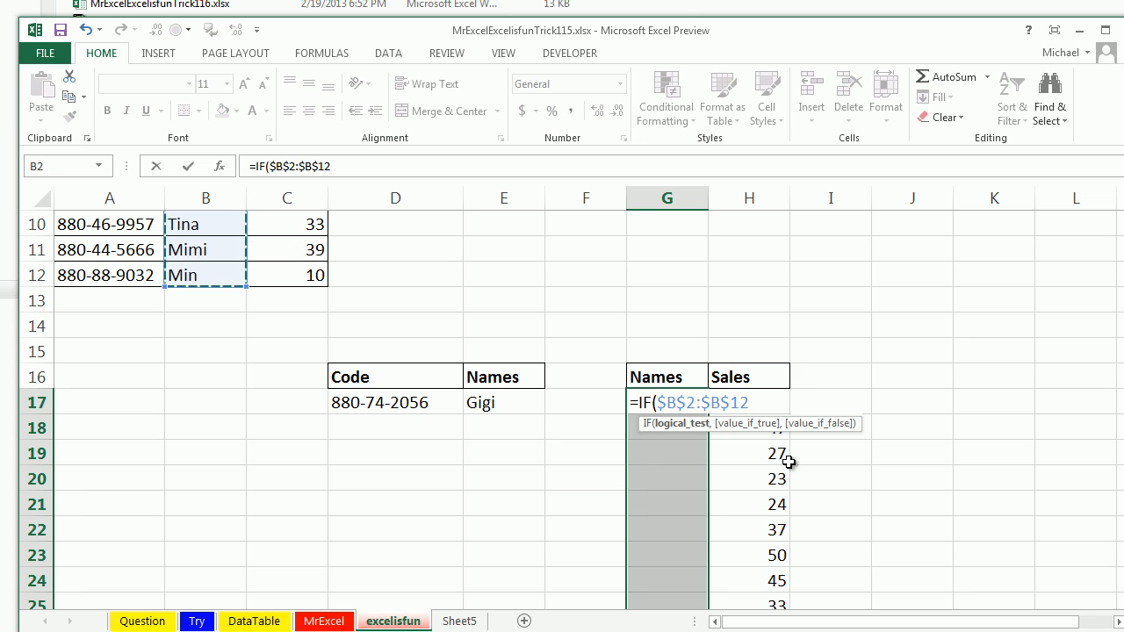
pyautogui.press('f4')
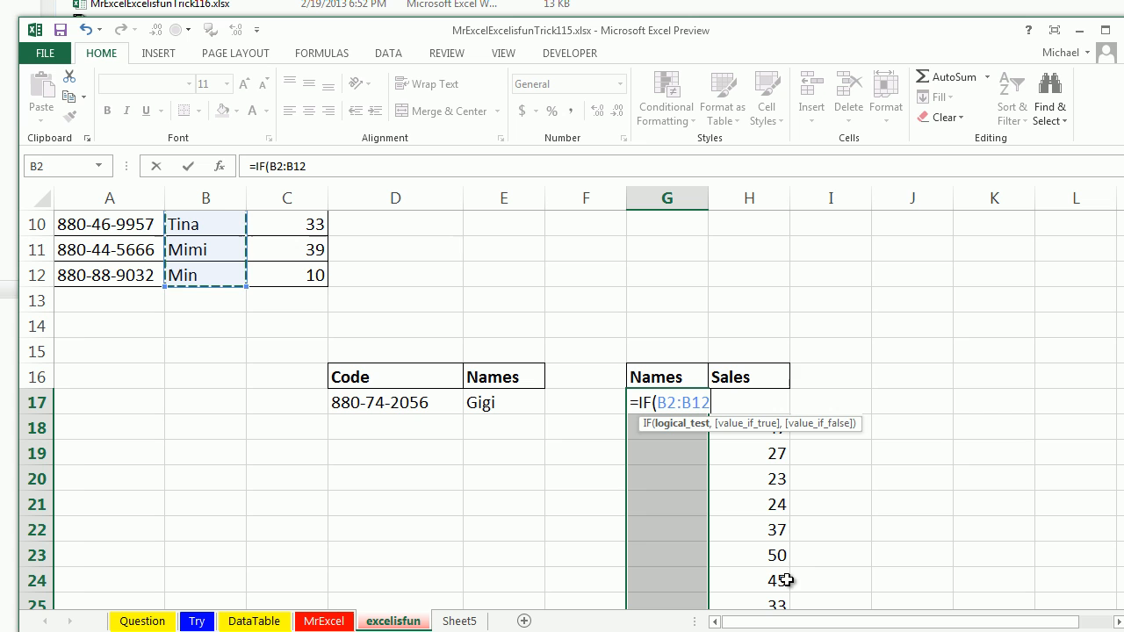
pyautogui.moveTo(790, 564)
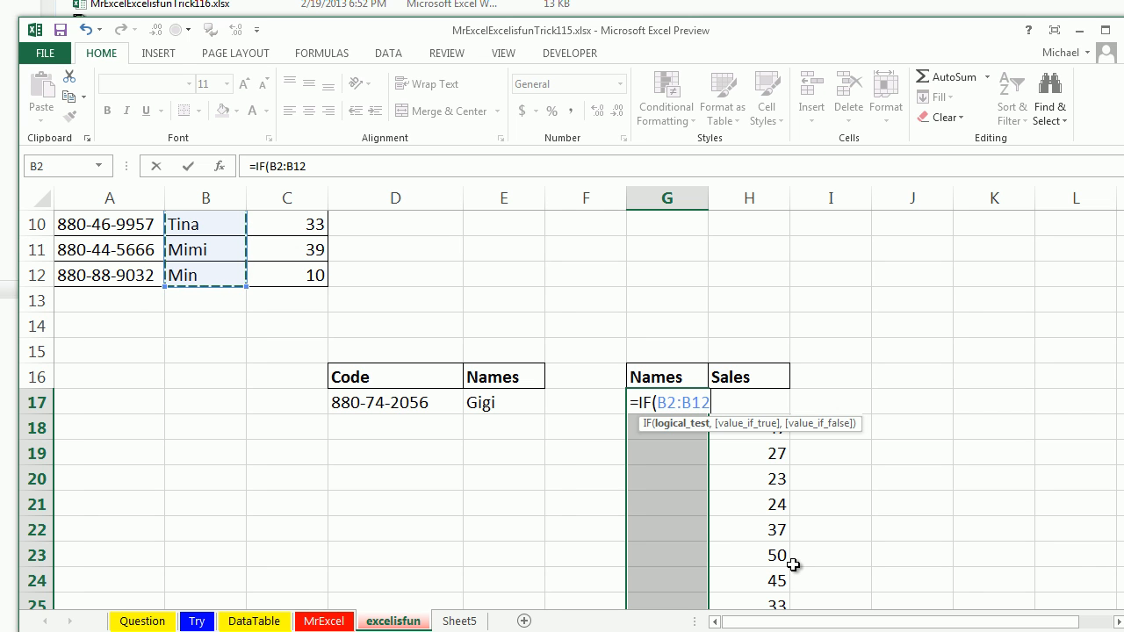
pyautogui.click(503, 402)
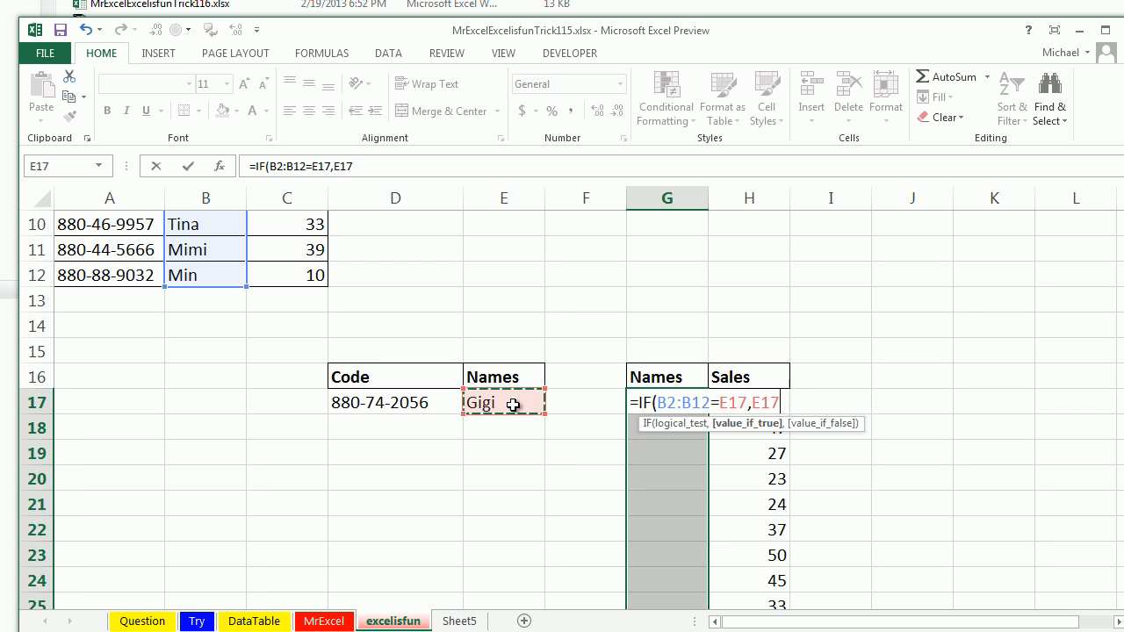
pyautogui.write(',')
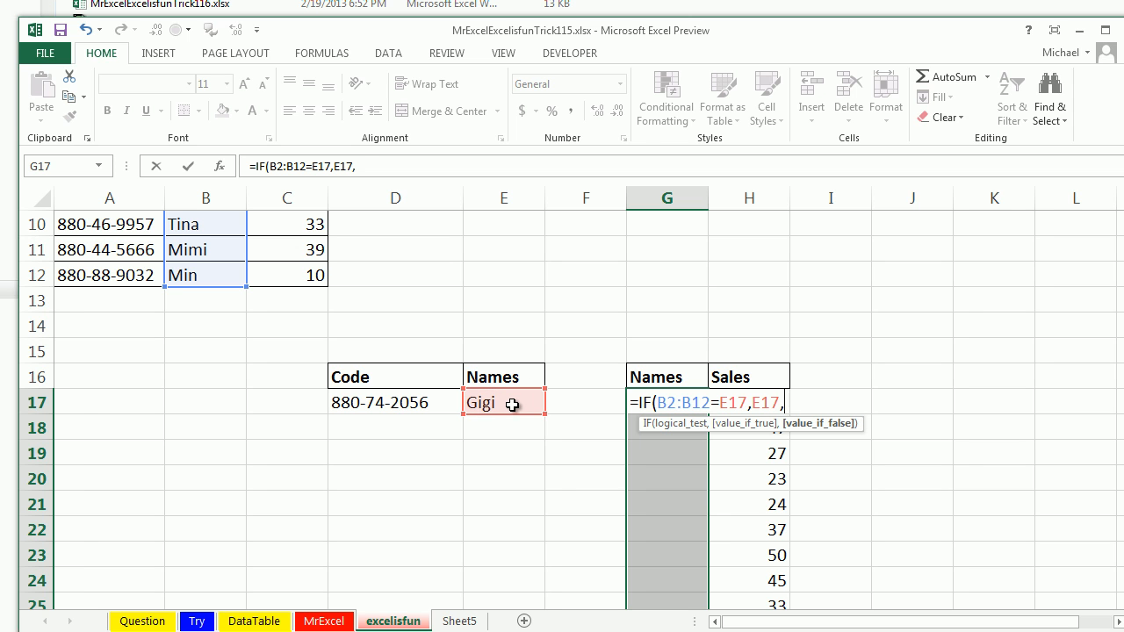
pyautogui.write('""')
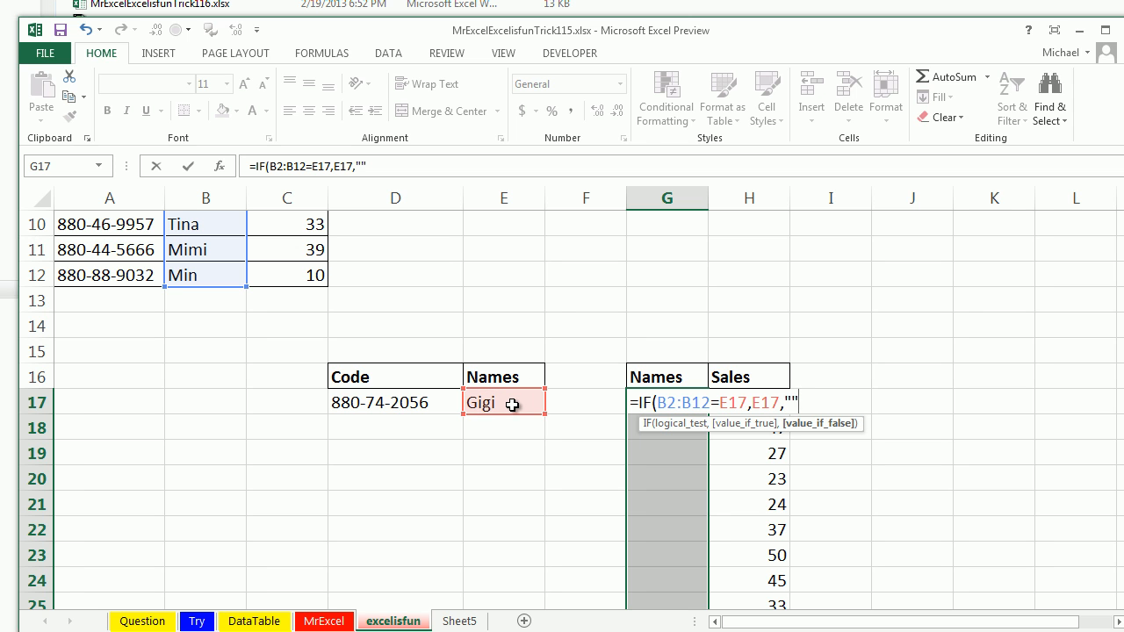
pyautogui.press('ctrl+shift+enter')
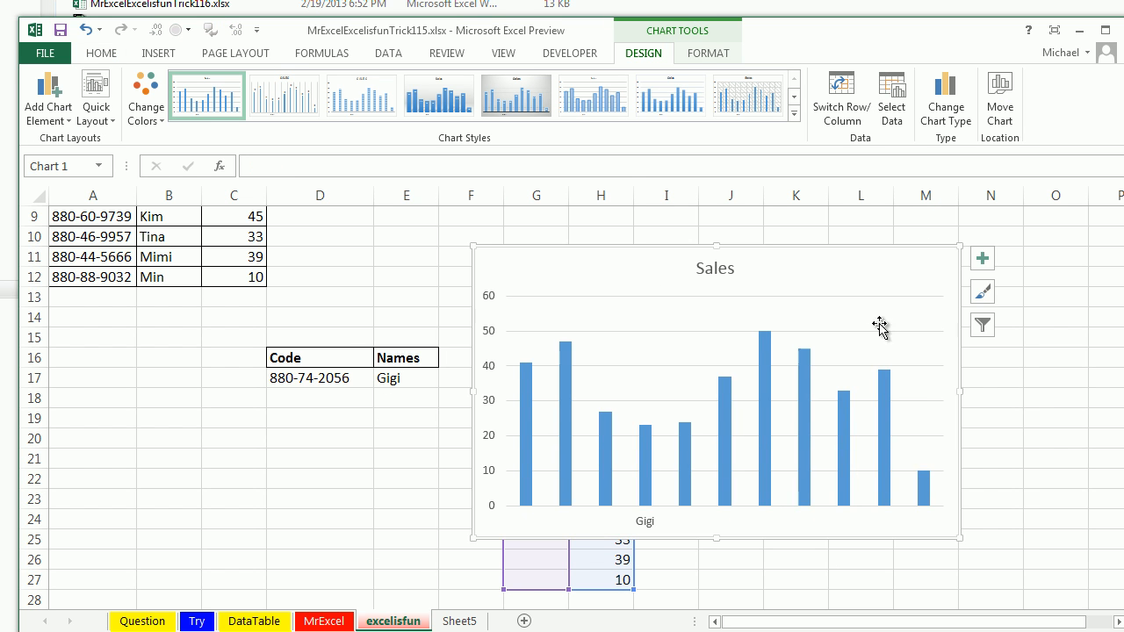
pyautogui.moveTo(984, 291)
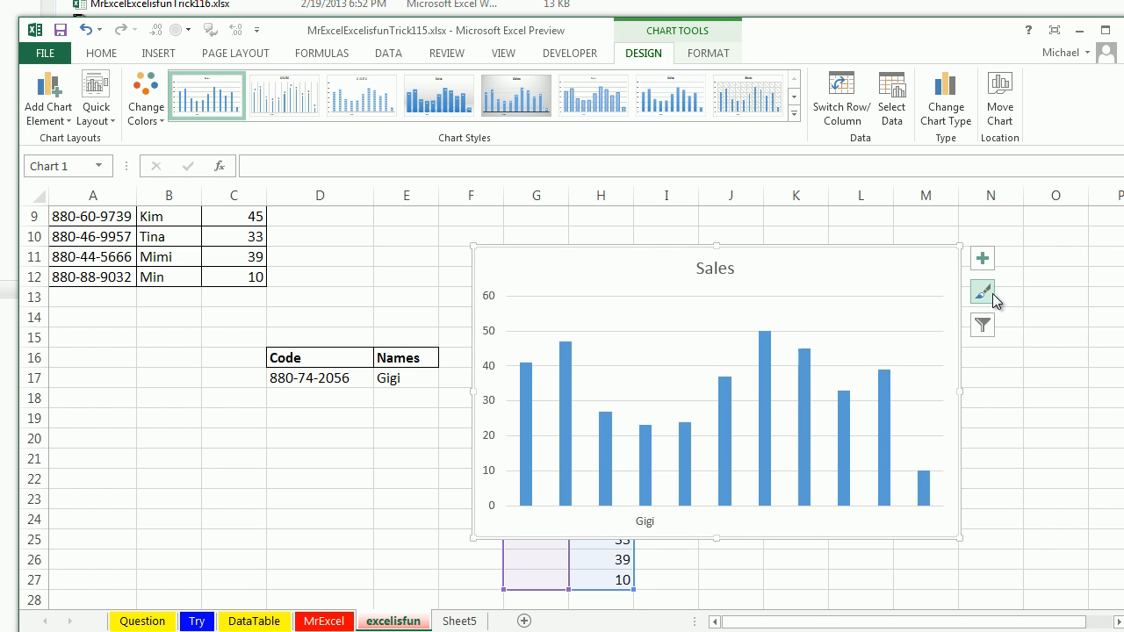
# - Add value data labels to the Sales chart's columns and remove its vertical axis
pyautogui.click(982, 258)
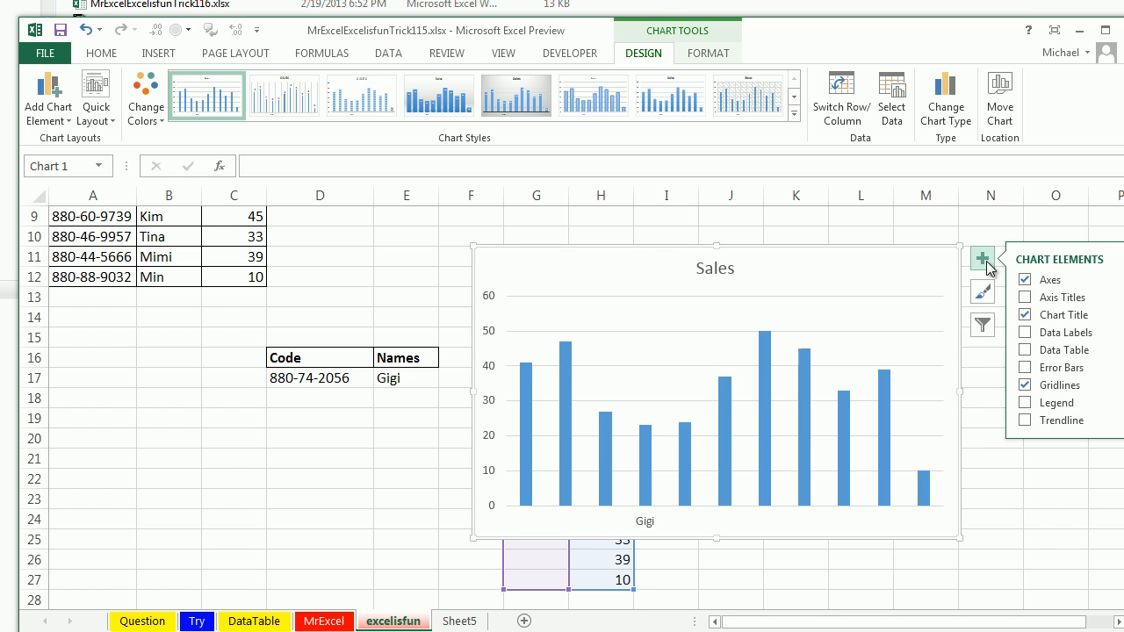
pyautogui.click(1026, 332)
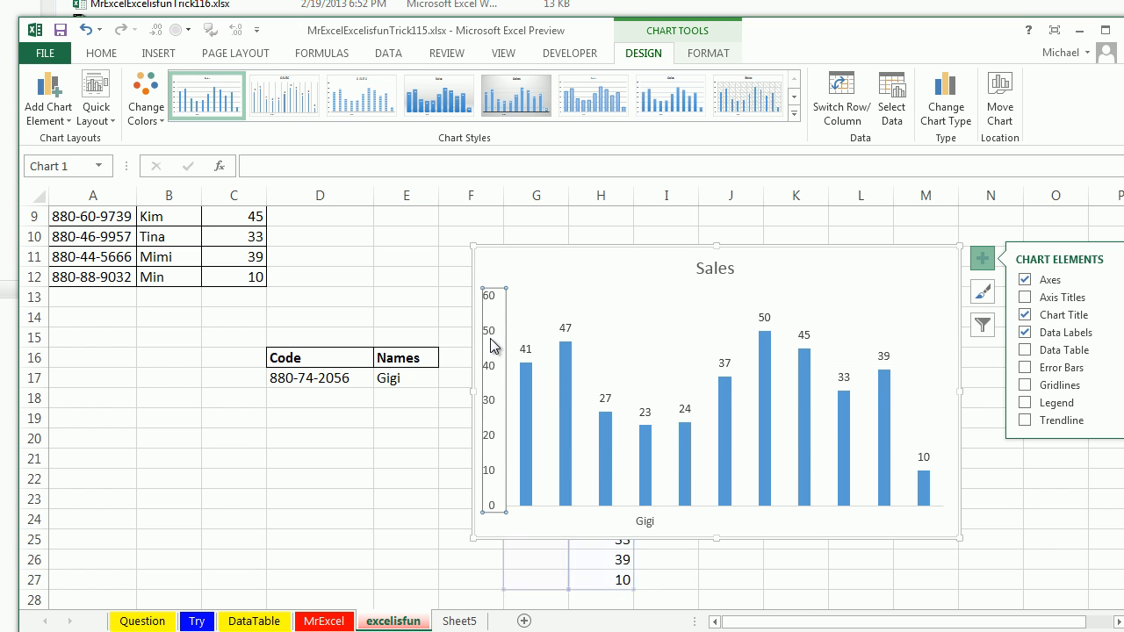
pyautogui.click(715, 267)
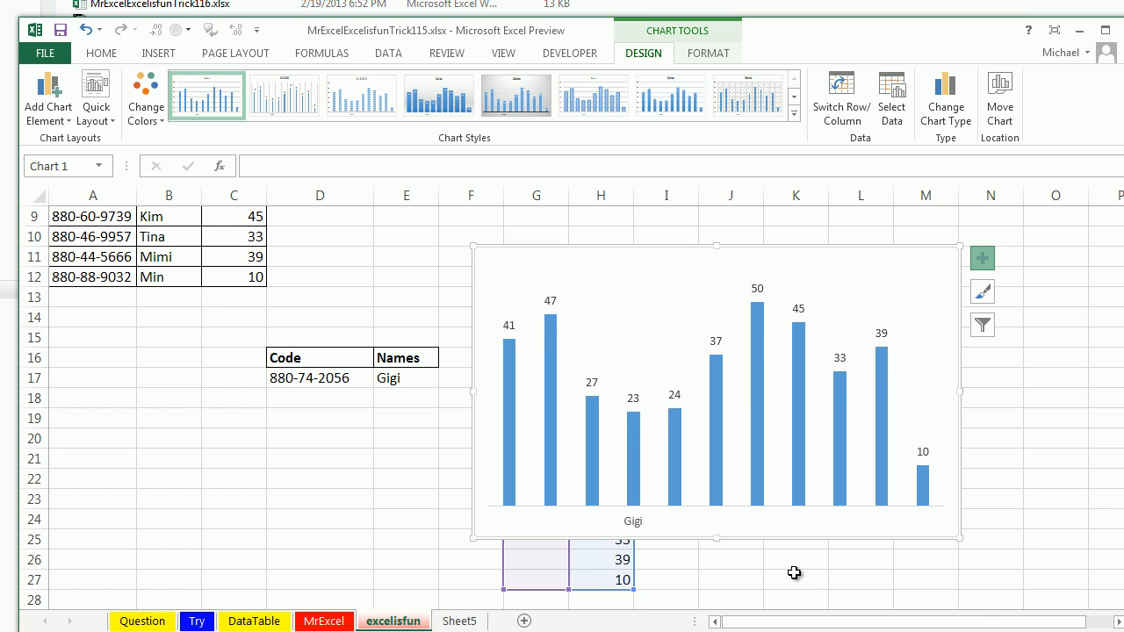
pyautogui.moveTo(495, 250)
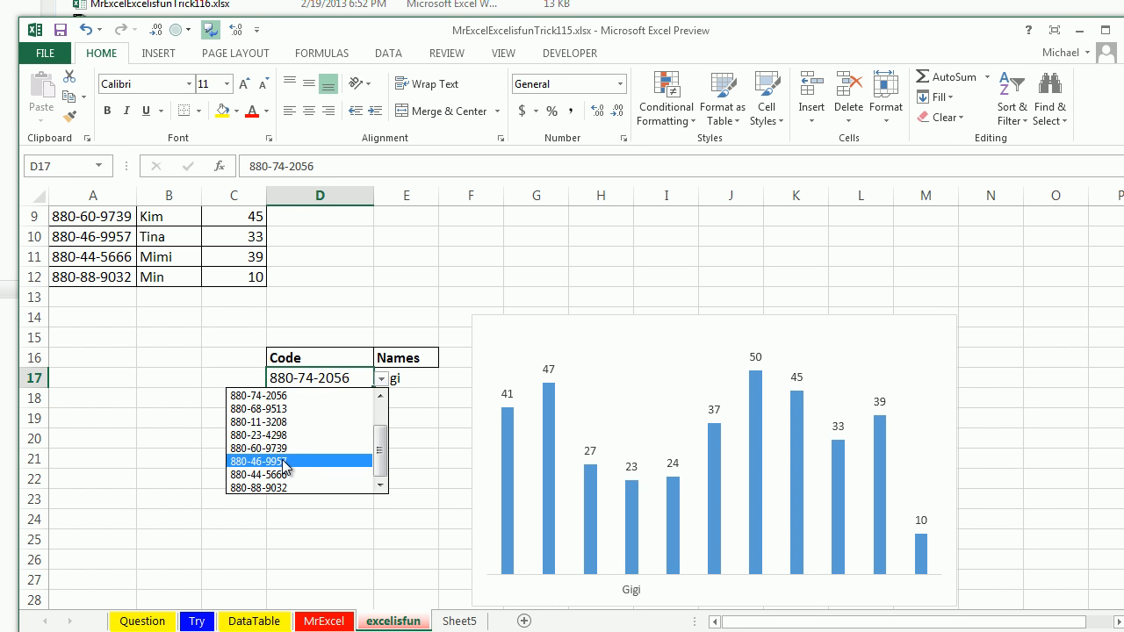
pyautogui.click(258, 460)
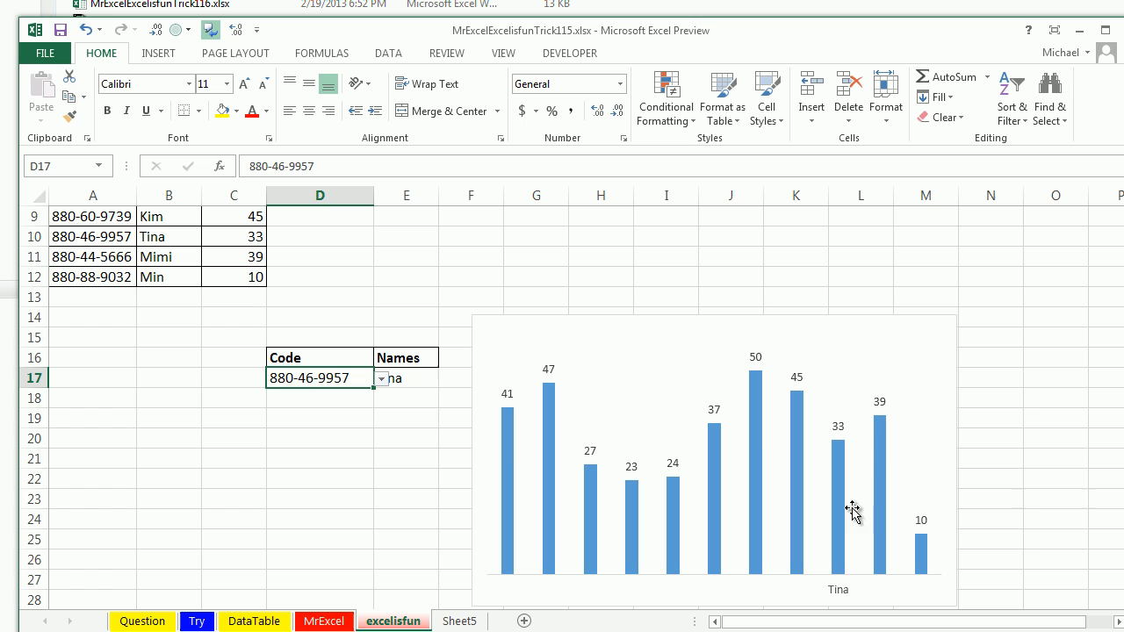
pyautogui.moveTo(393, 400)
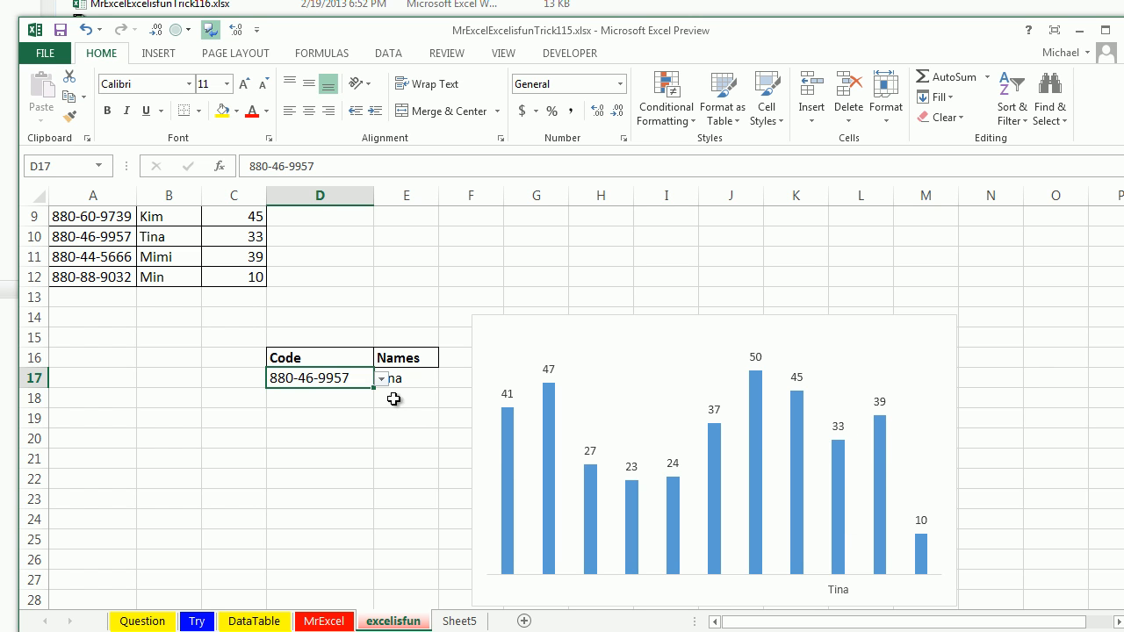
pyautogui.click(381, 379)
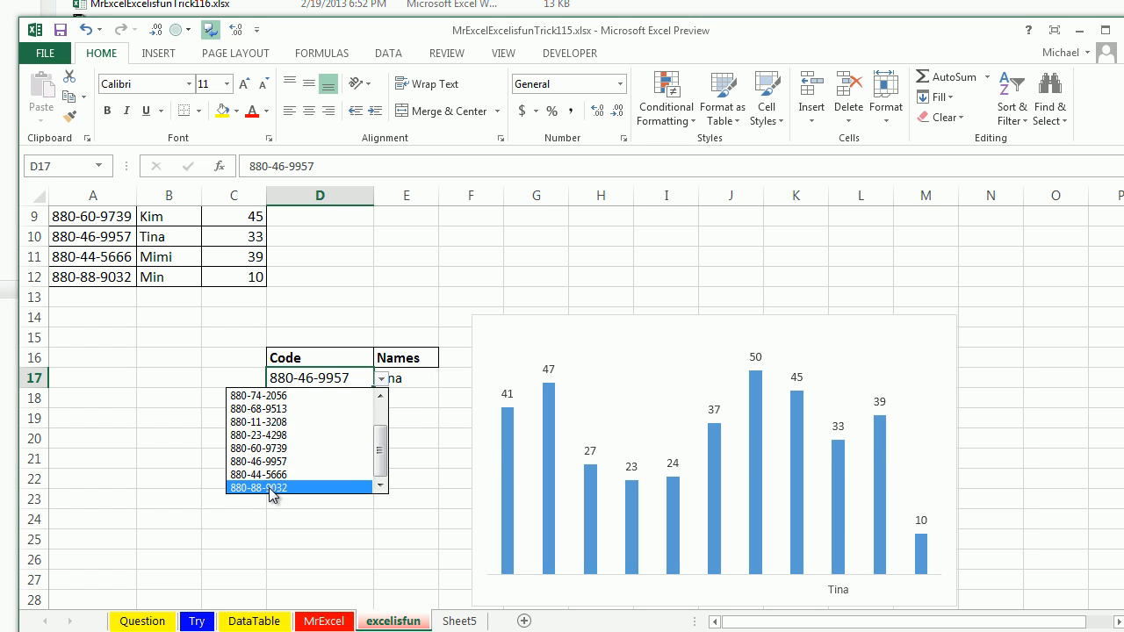
pyautogui.click(256, 488)
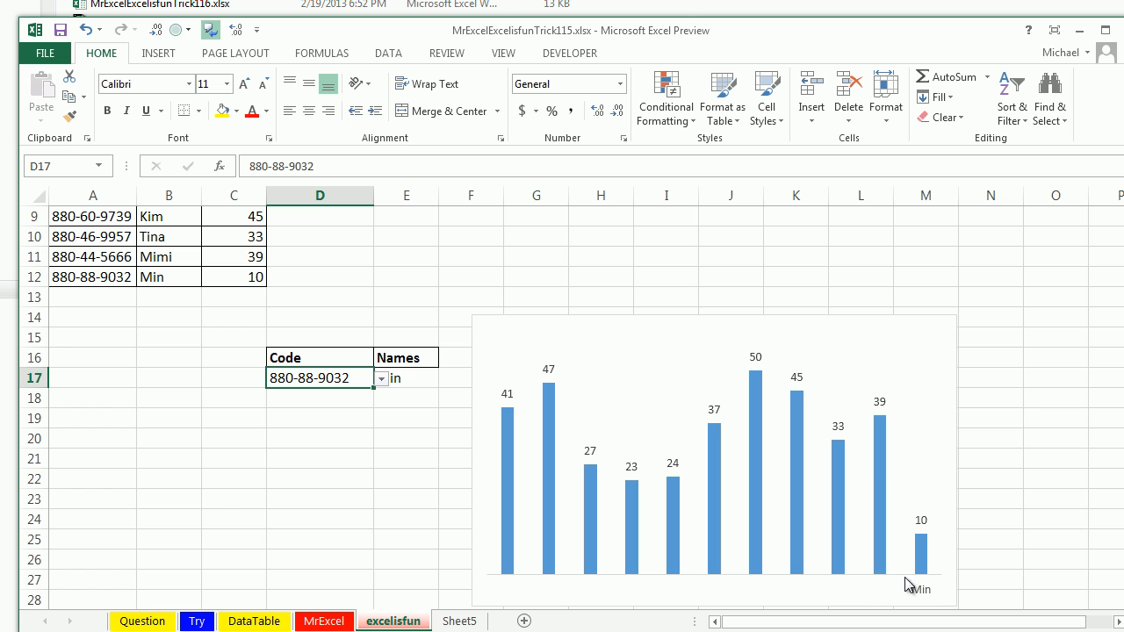
pyautogui.moveTo(439, 336)
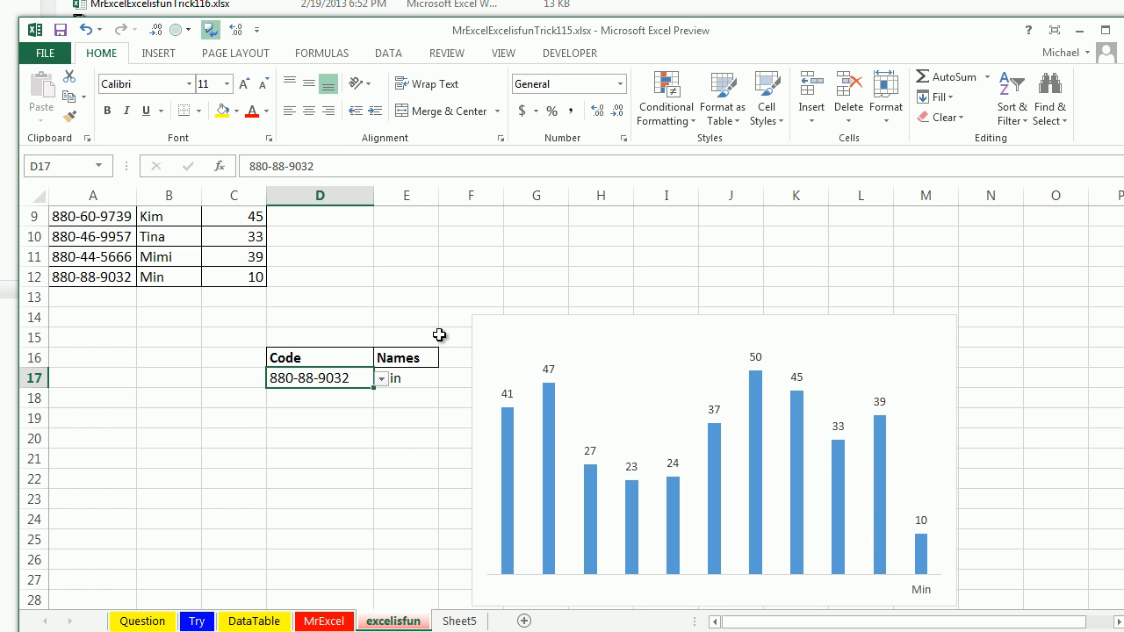